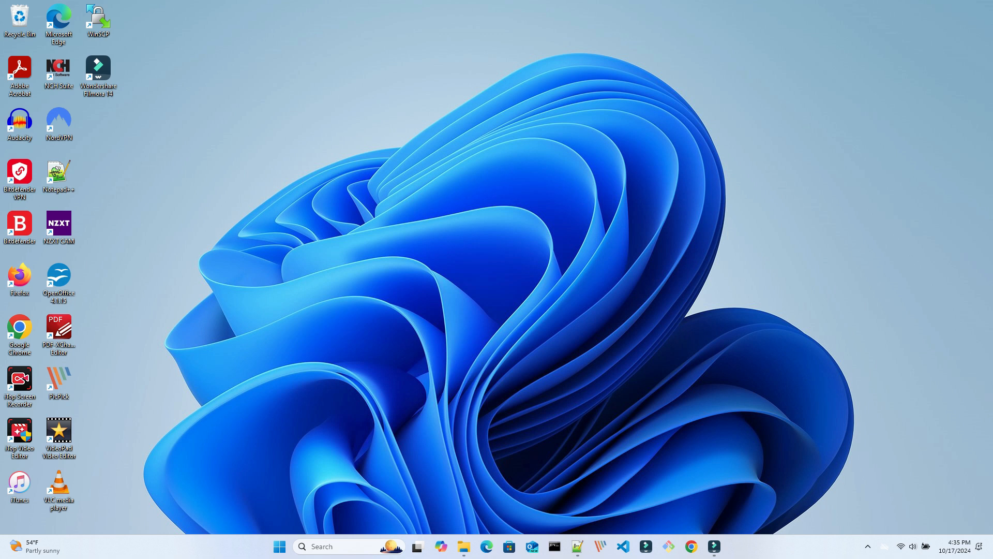
# Launch MySQL Workbench and connect to the 'Local instance MySQL5711' connection.
pyautogui.click(725, 546)
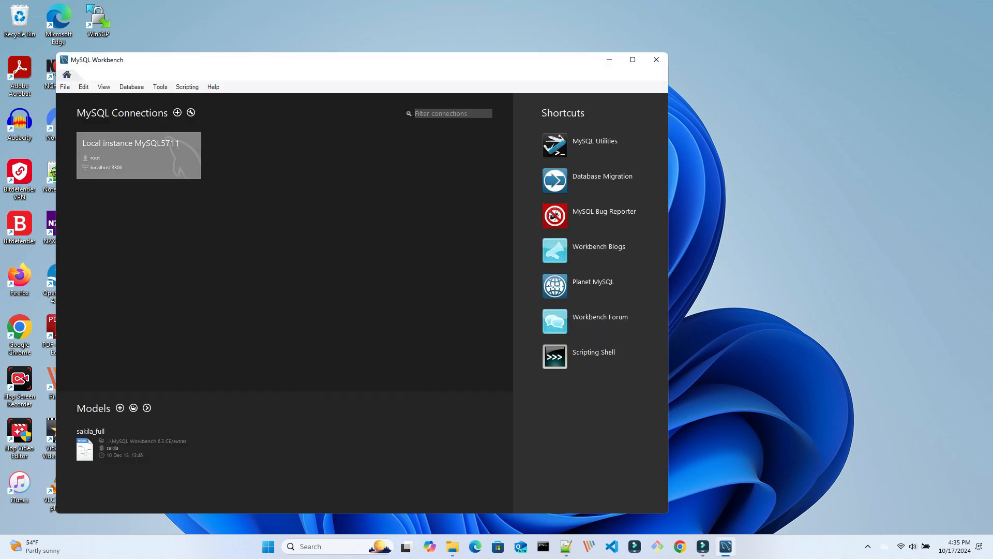
pyautogui.doubleClick(138, 155)
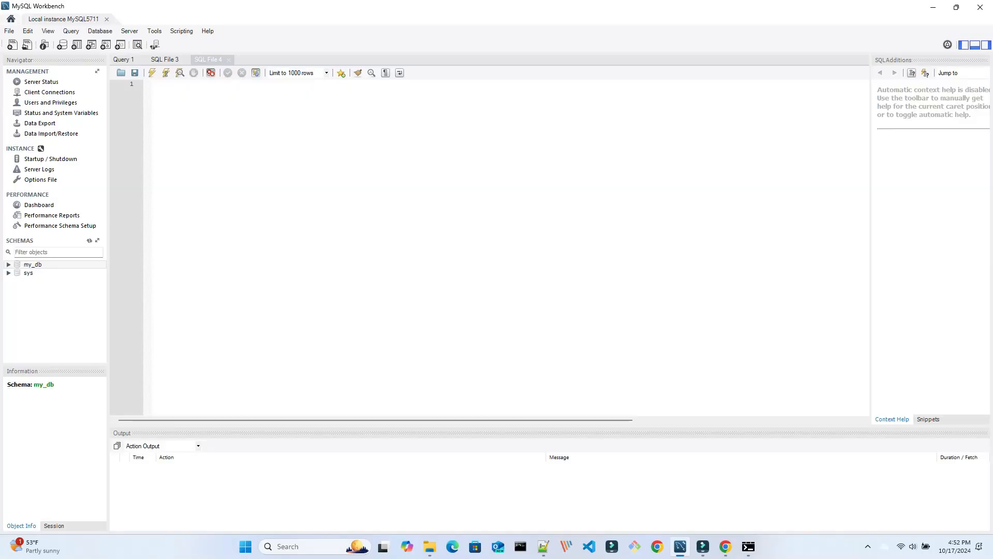
# In Data Export, select my_db with stored procedures, triggers, and both structure and data.
pyautogui.click(39, 123)
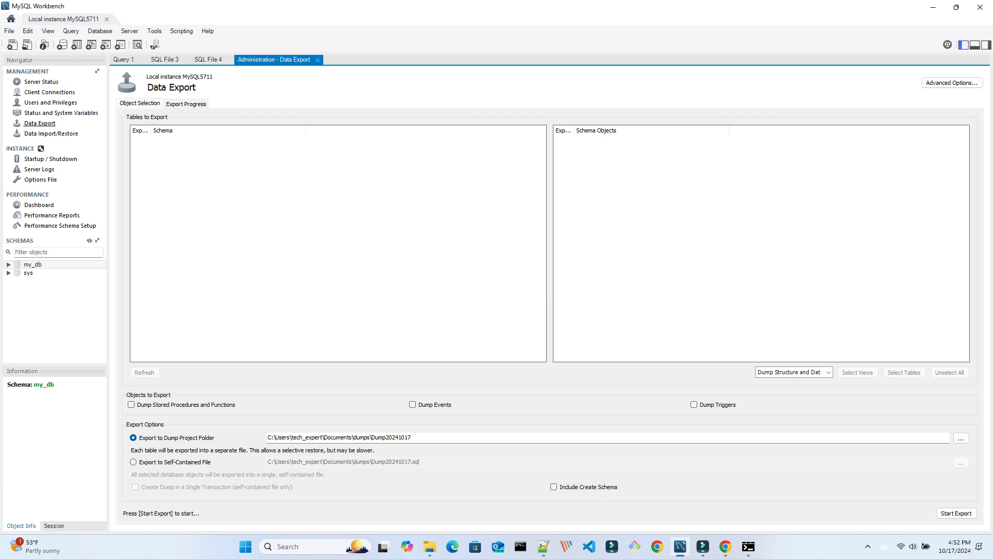
pyautogui.click(143, 372)
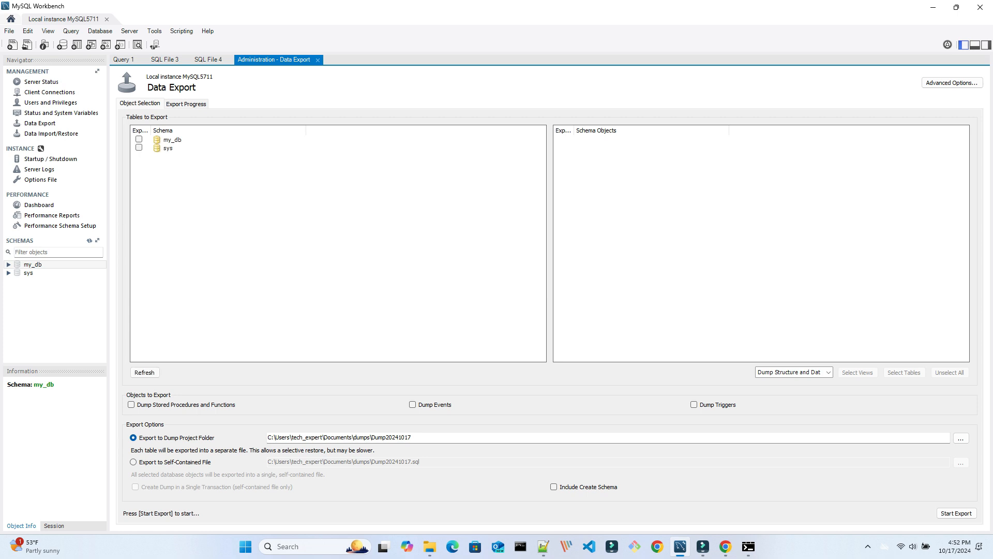
pyautogui.click(138, 139)
pyautogui.write('\\my_db')
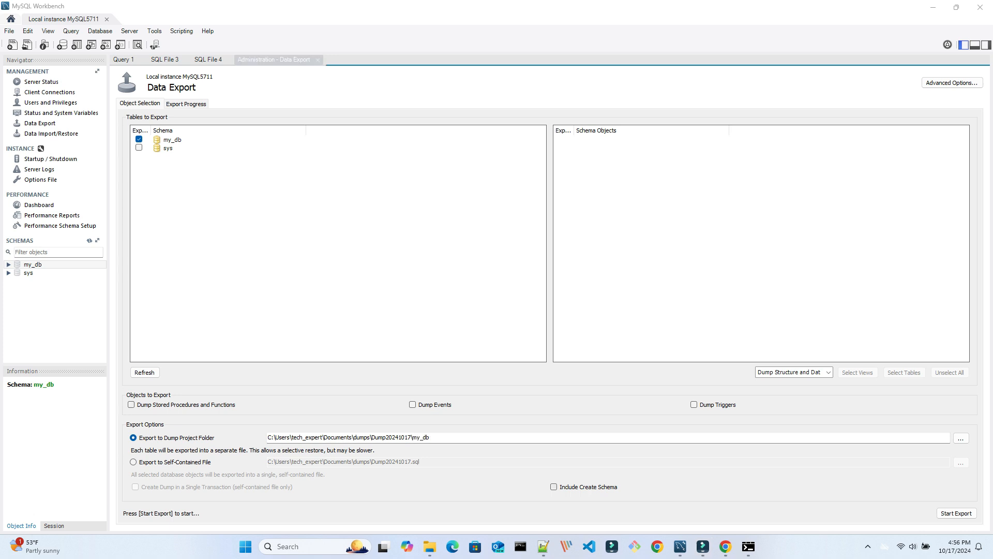
pyautogui.click(553, 486)
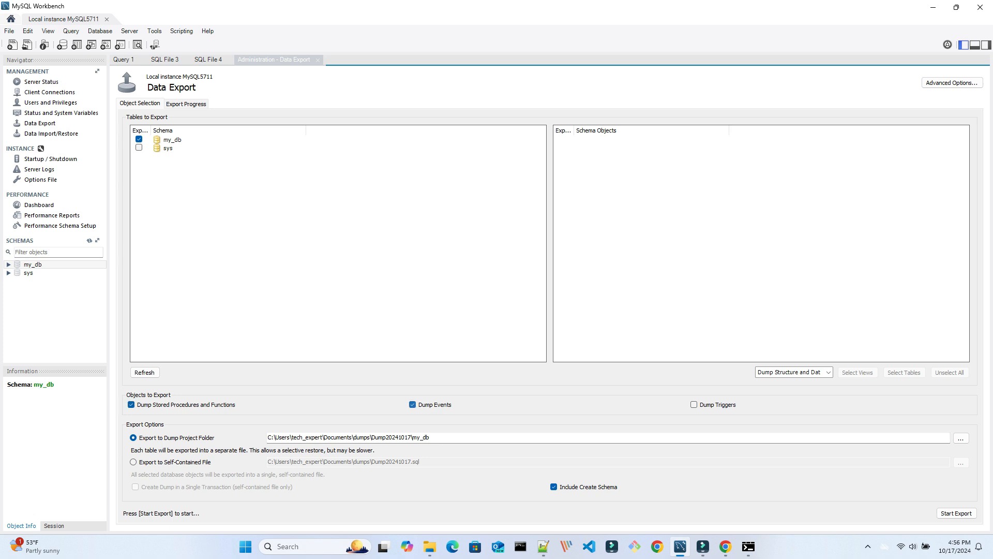
pyautogui.click(694, 404)
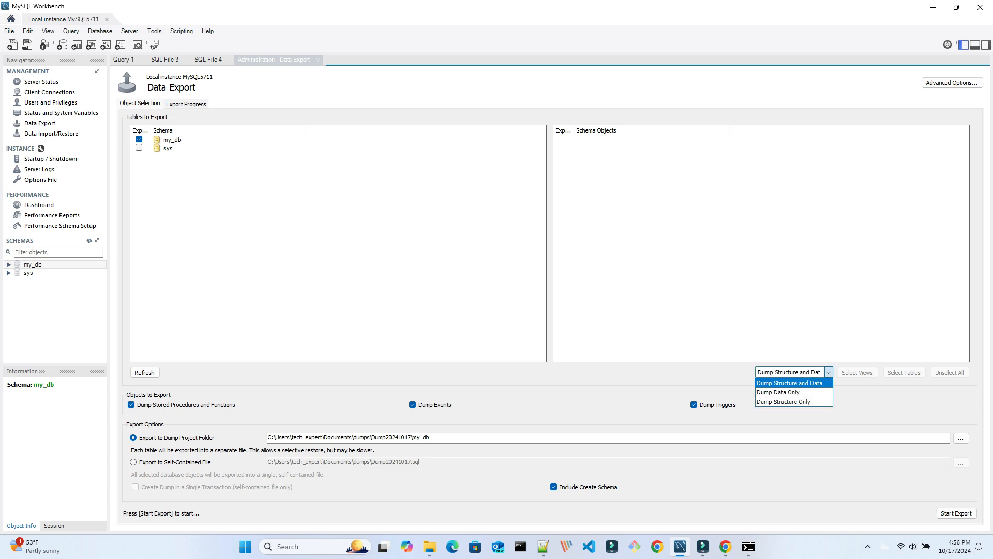
pyautogui.click(789, 371)
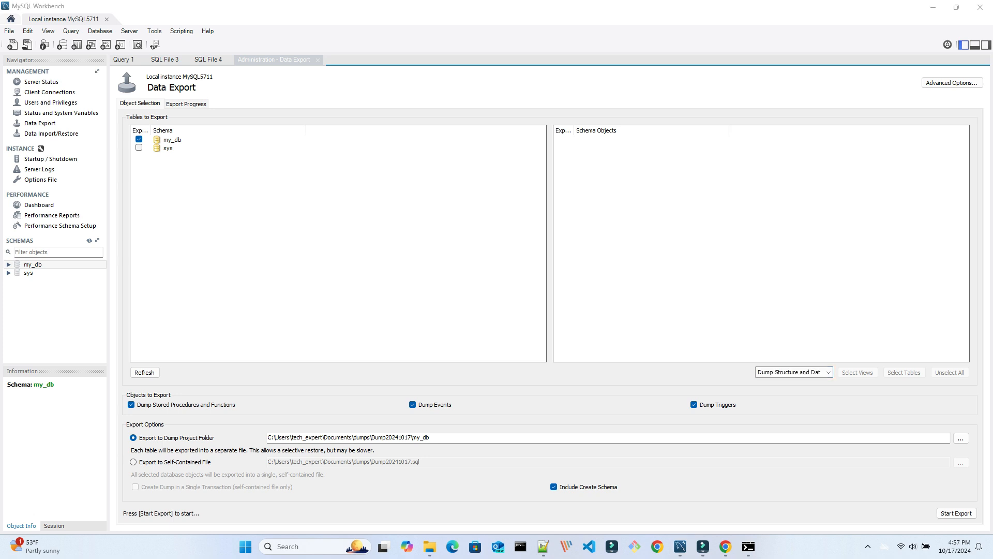
pyautogui.click(955, 513)
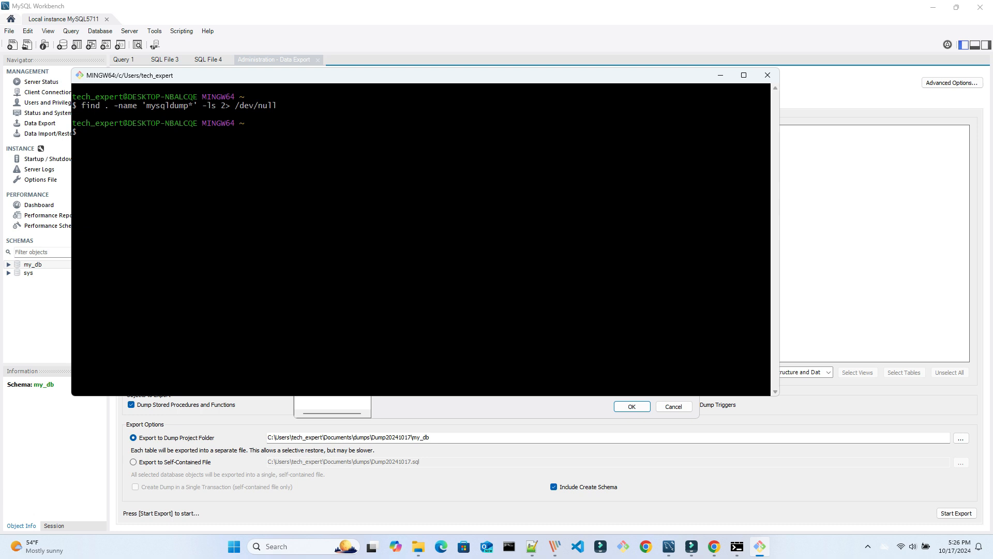
# Search the C drive for mysqldump and confirm the MySQL Server 5.7 copy is 5.7.11.
pyautogui.write('cd ..')
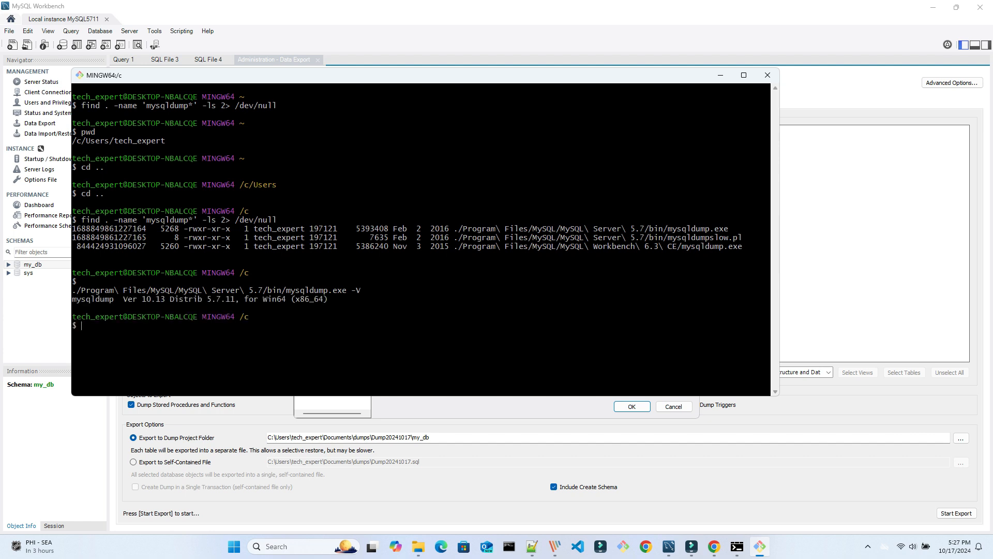
pyautogui.doubleClick(224, 299)
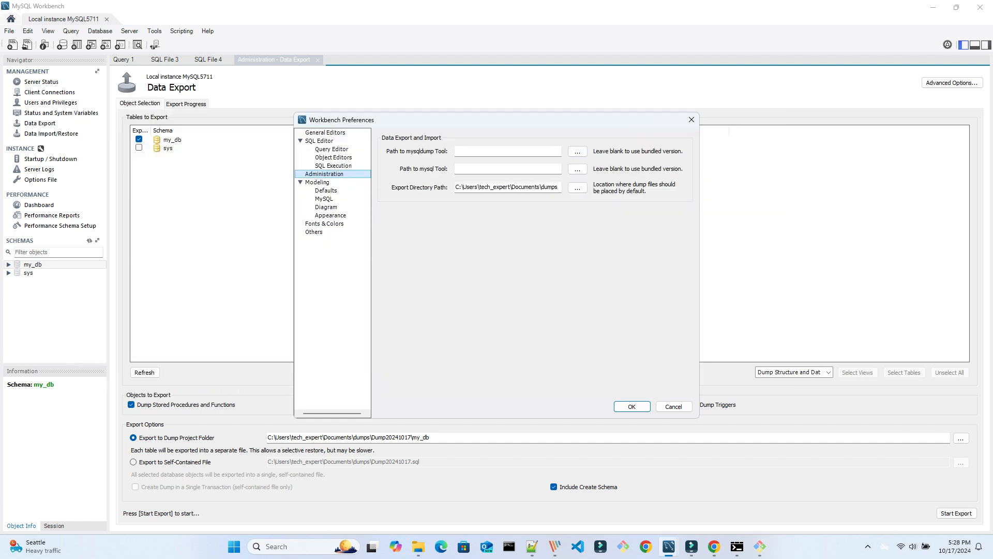
# Point Workbench's mysqldump and mysql tool paths to MySQL Server 5.7, then close Workbench.
pyautogui.click(576, 150)
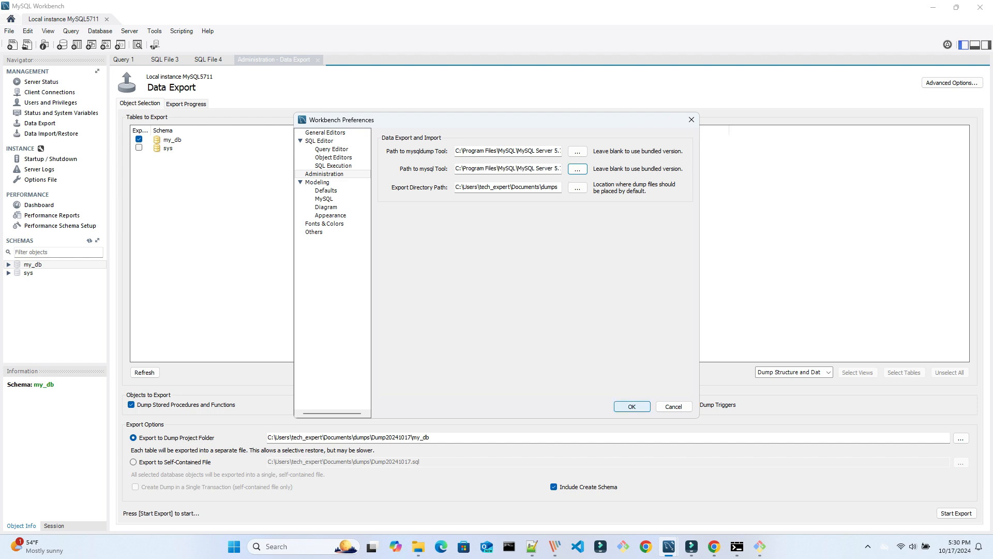
pyautogui.click(631, 406)
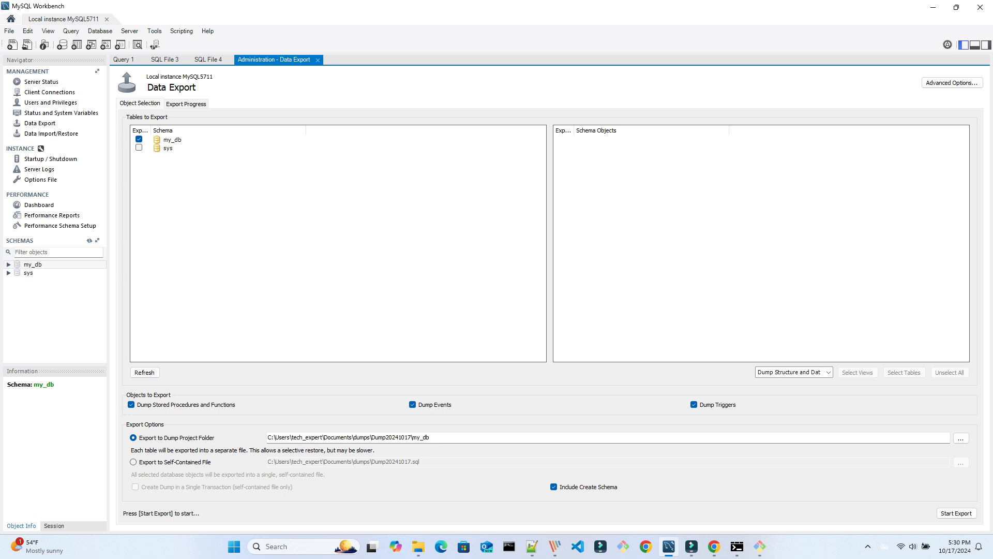
pyautogui.click(955, 513)
pyautogui.write('mysql')
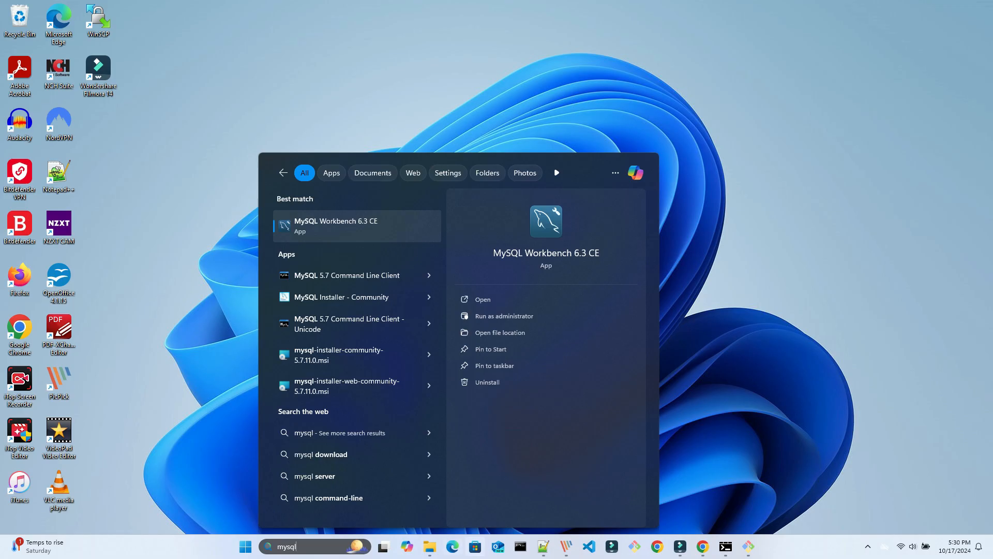
# Reconnect as root and export my_db into Dump20241017-1, then open an exported SQL file.
pyautogui.click(336, 226)
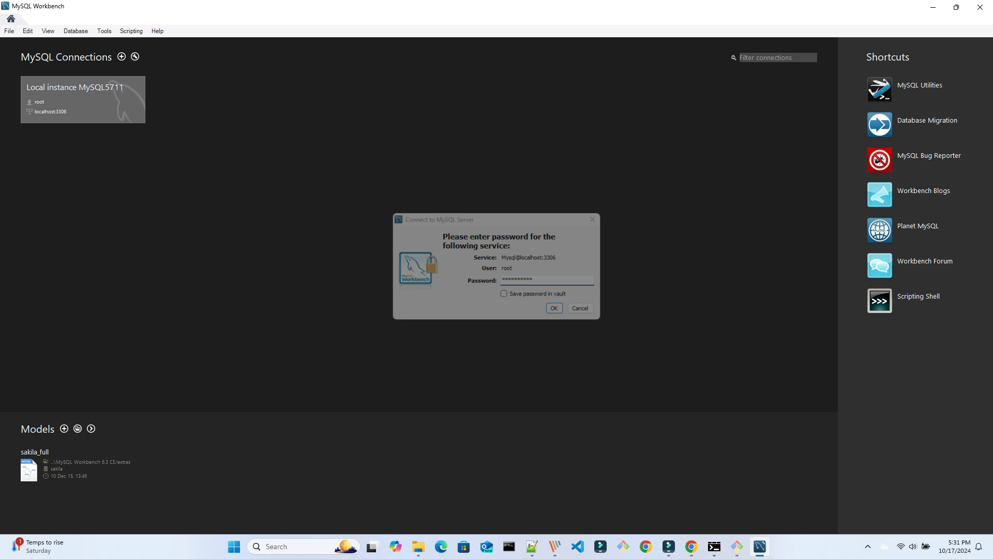
pyautogui.click(552, 308)
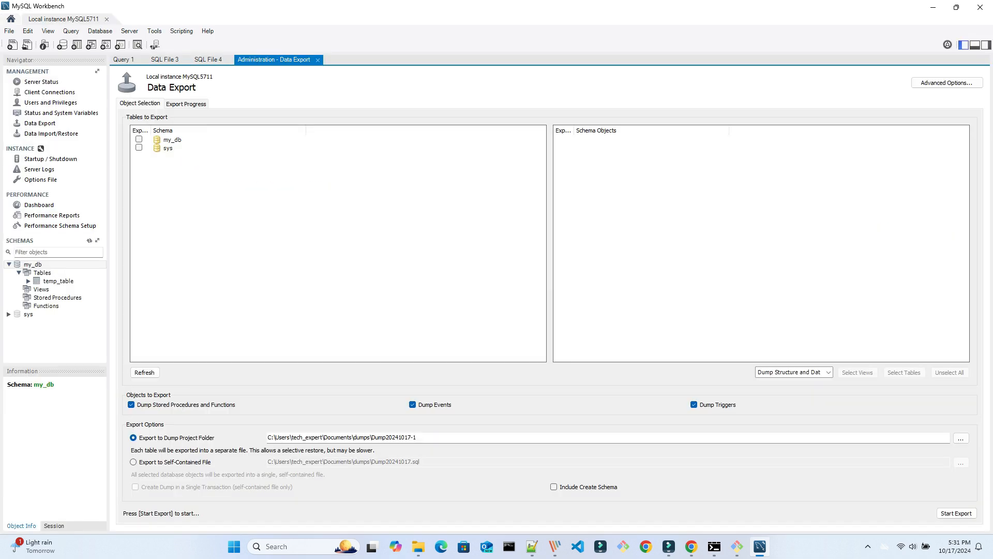
pyautogui.click(955, 513)
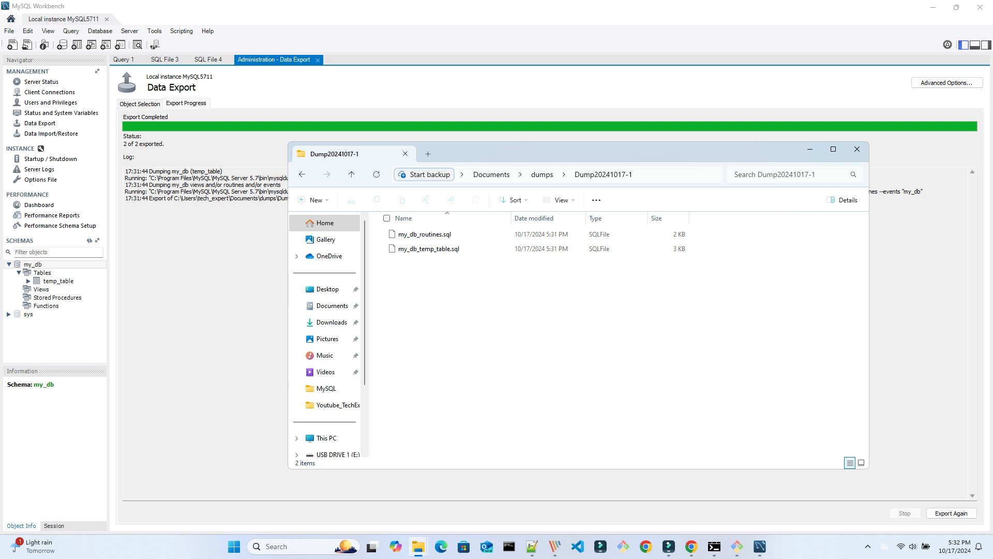
pyautogui.doubleClick(423, 234)
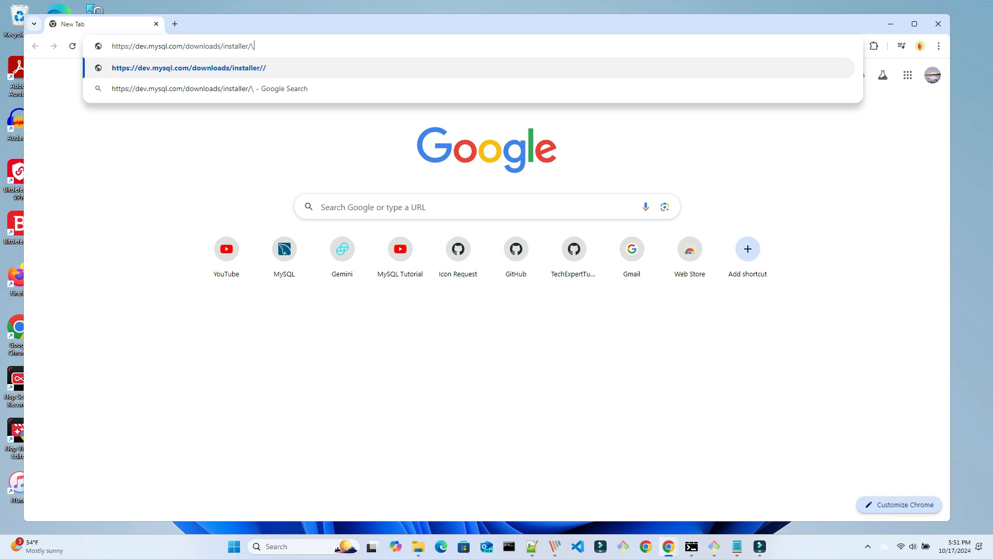
# Download the 373.7M MySQL Installer 5.7.44 for Microsoft Windows.
pyautogui.press('Enter')
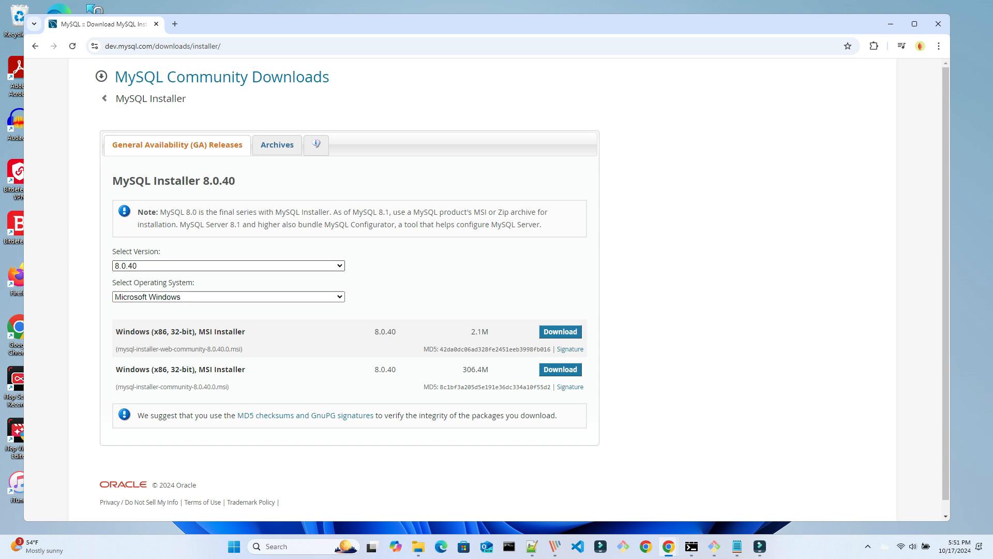
pyautogui.click(228, 266)
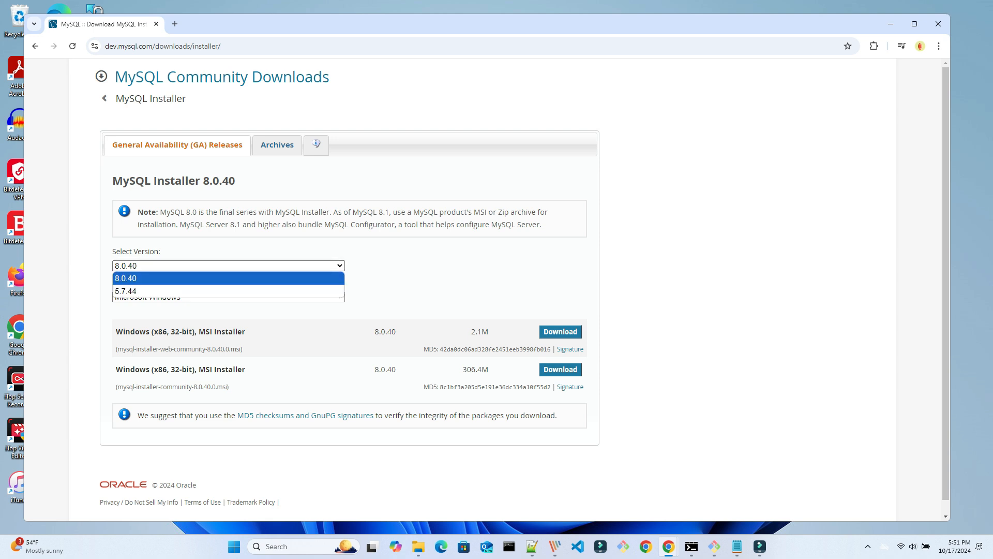
pyautogui.click(125, 265)
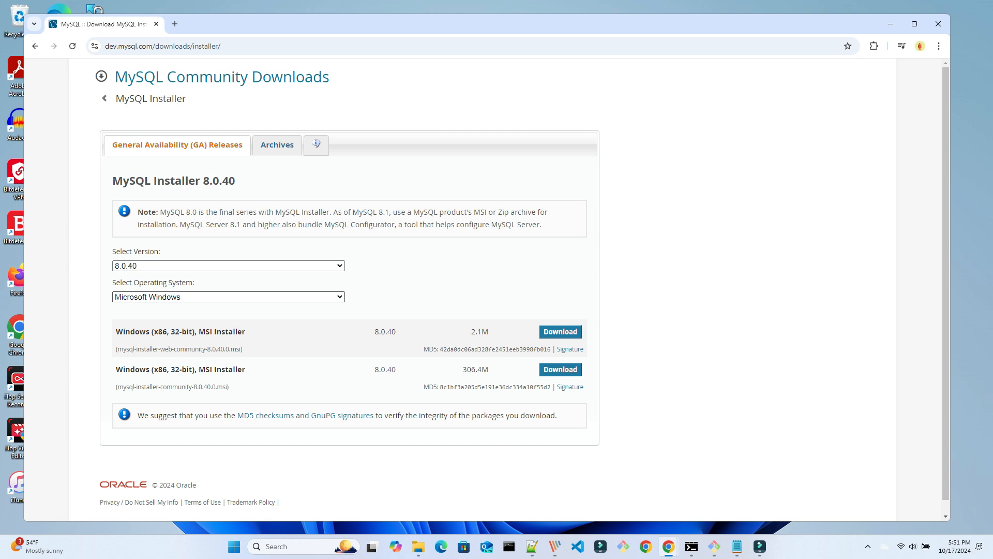
pyautogui.click(227, 297)
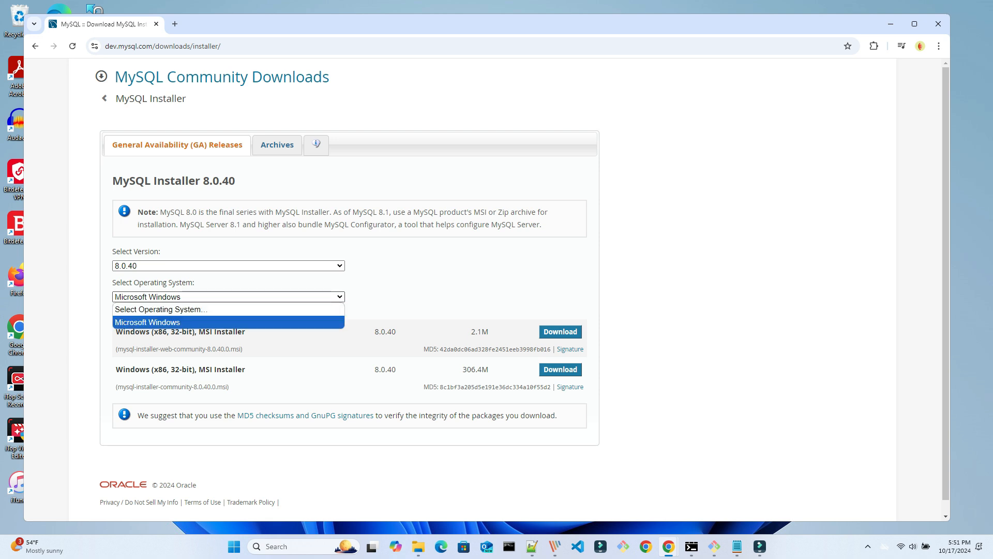
pyautogui.click(147, 321)
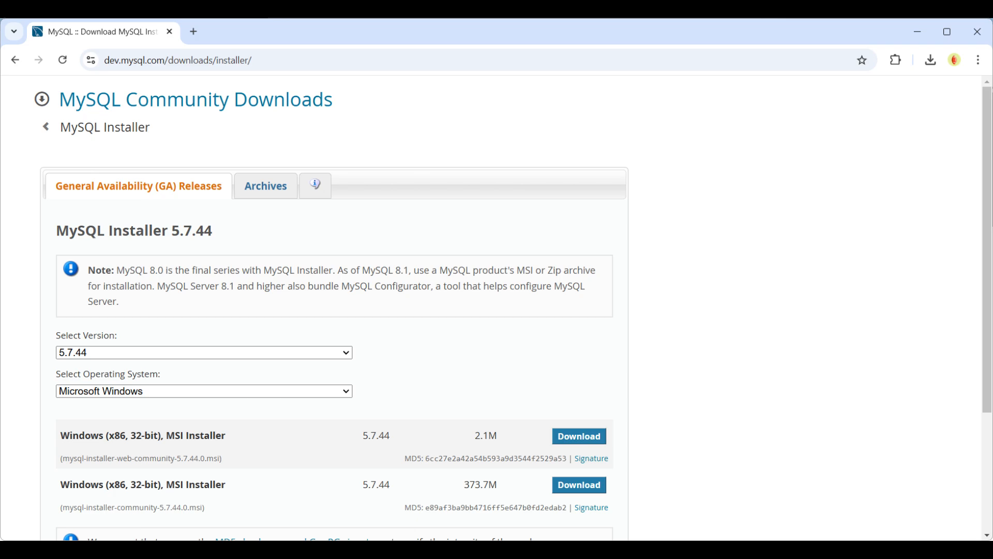
pyautogui.click(578, 484)
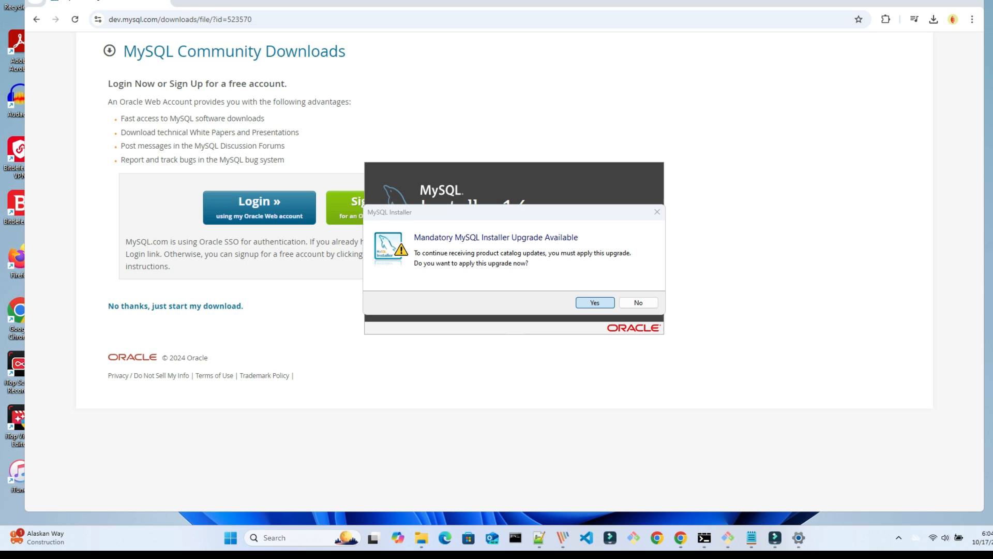
# Accept the mandatory MySQL Installer upgrade.
pyautogui.click(593, 302)
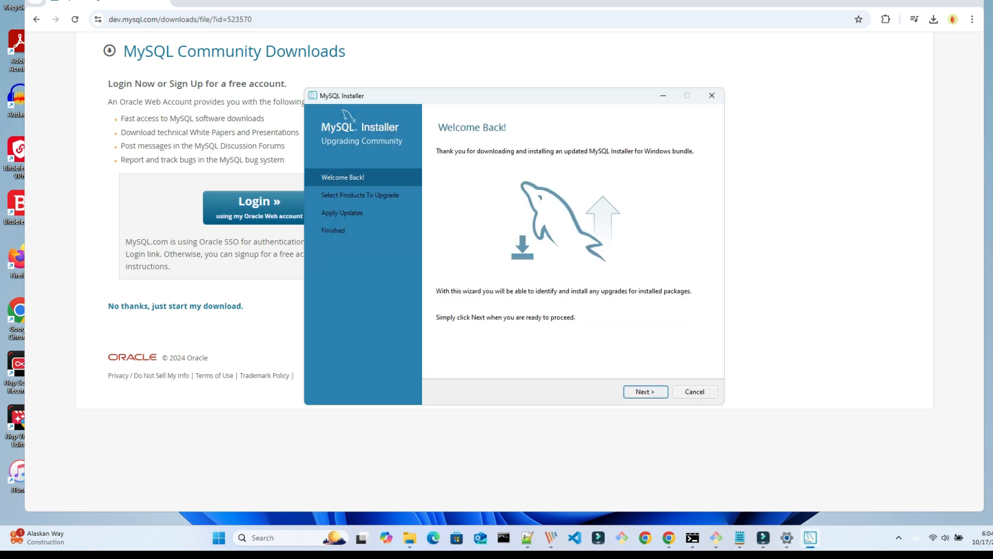
pyautogui.click(645, 391)
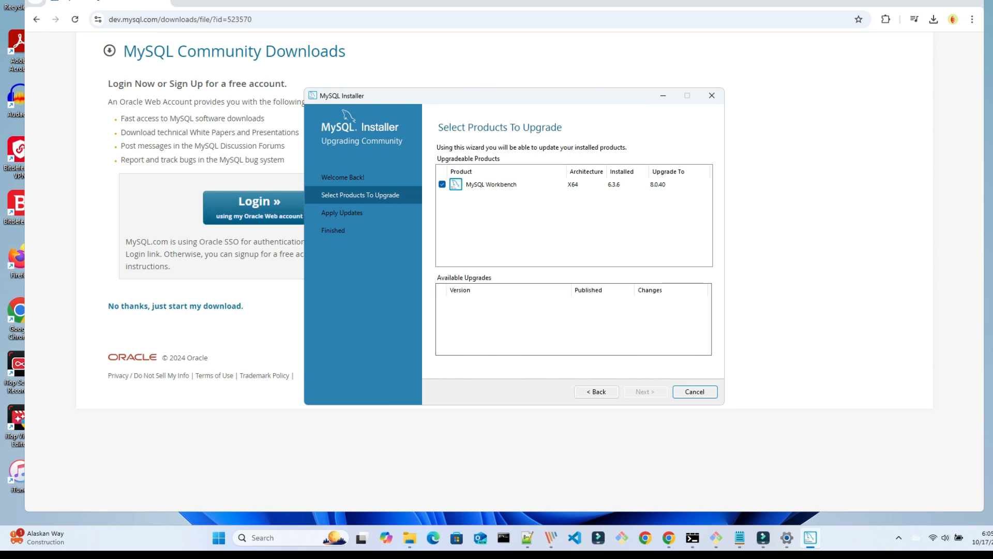
pyautogui.click(693, 391)
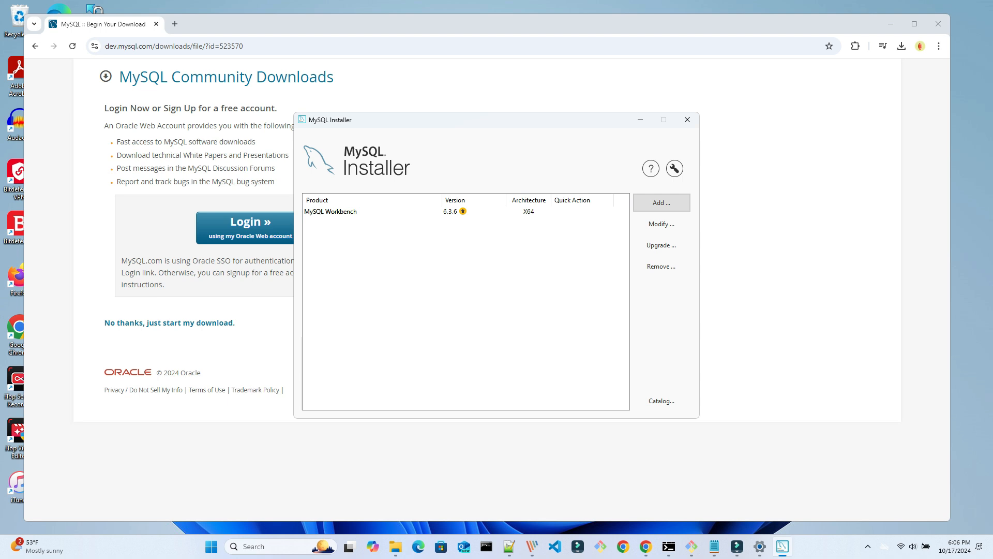
# Add MySQL Server 5.7.44 X64 to the list of products to install.
pyautogui.click(660, 202)
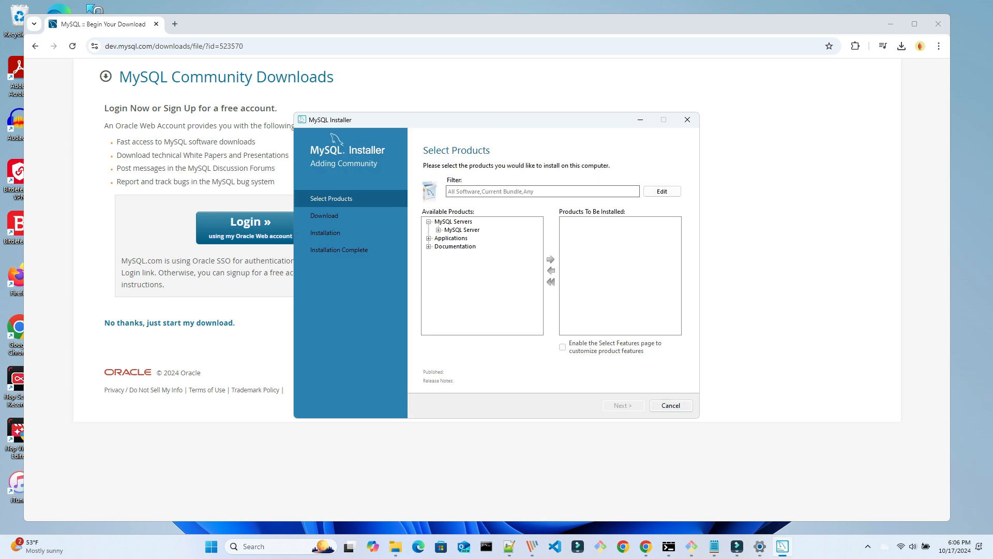
pyautogui.click(443, 229)
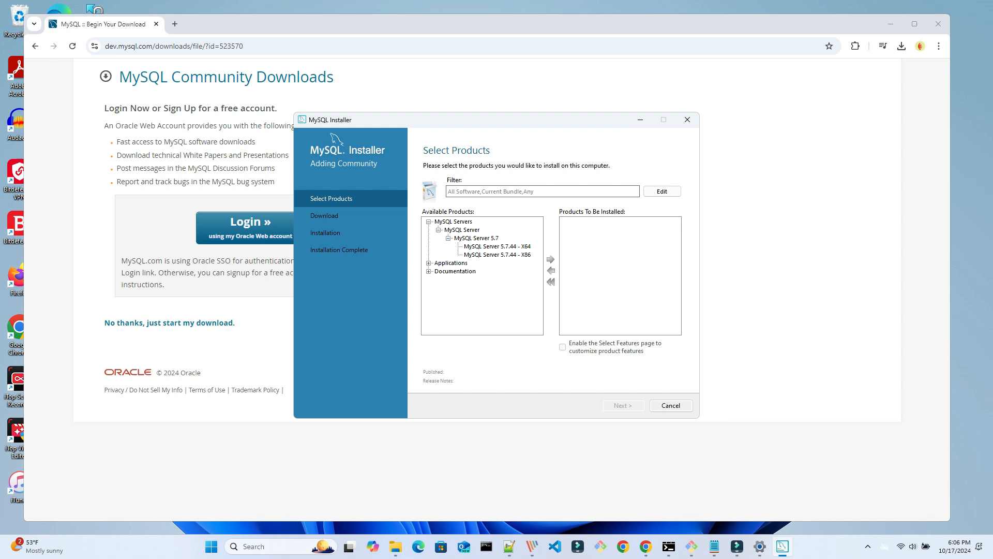
pyautogui.click(498, 246)
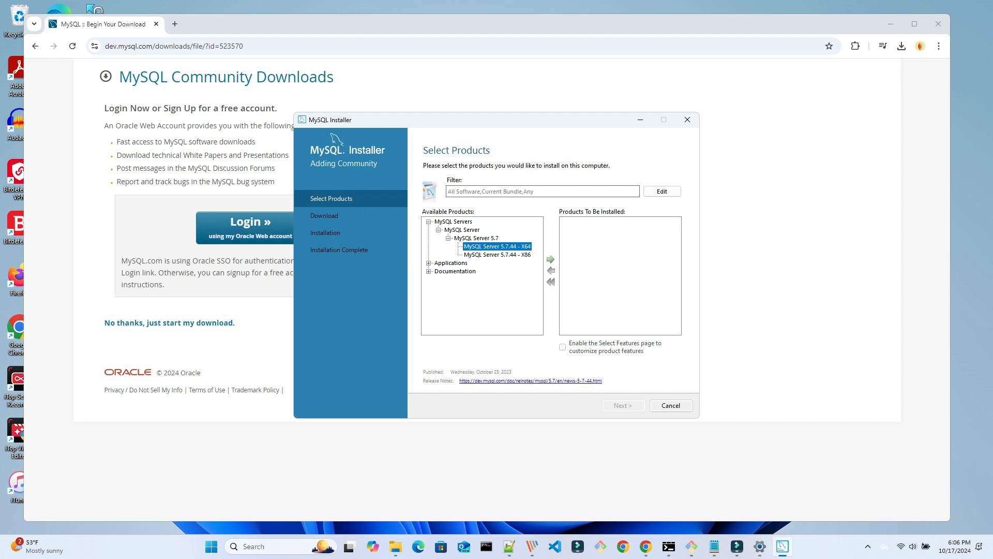
pyautogui.click(549, 259)
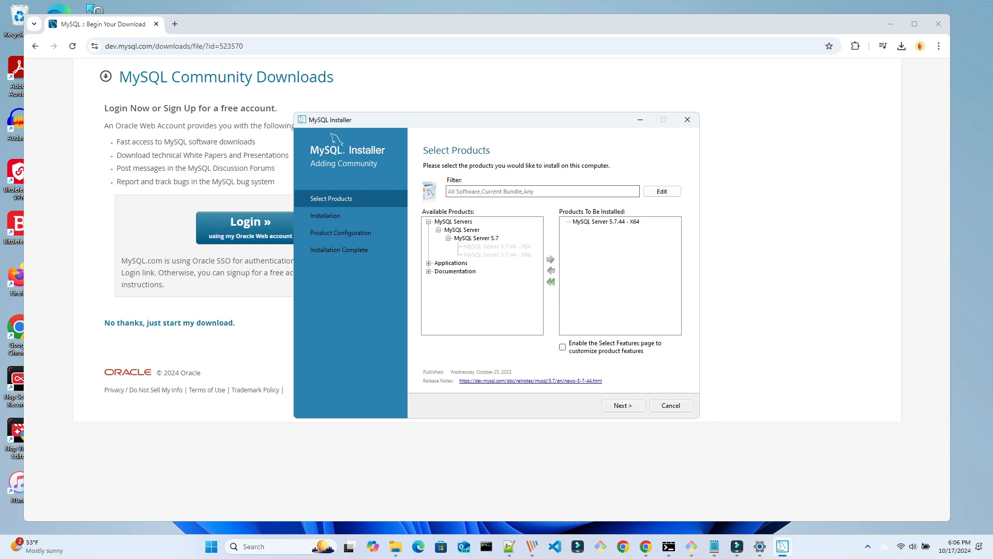
# Keep the existing MySQL Server 5.7 folders after checking the Data folder, and continue past Path Conflicts.
pyautogui.click(622, 404)
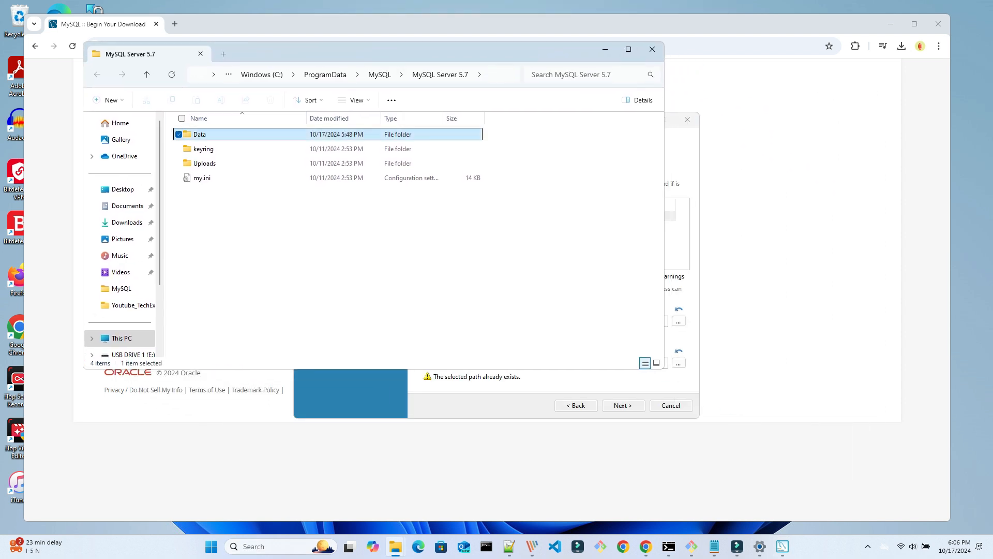
pyautogui.doubleClick(199, 133)
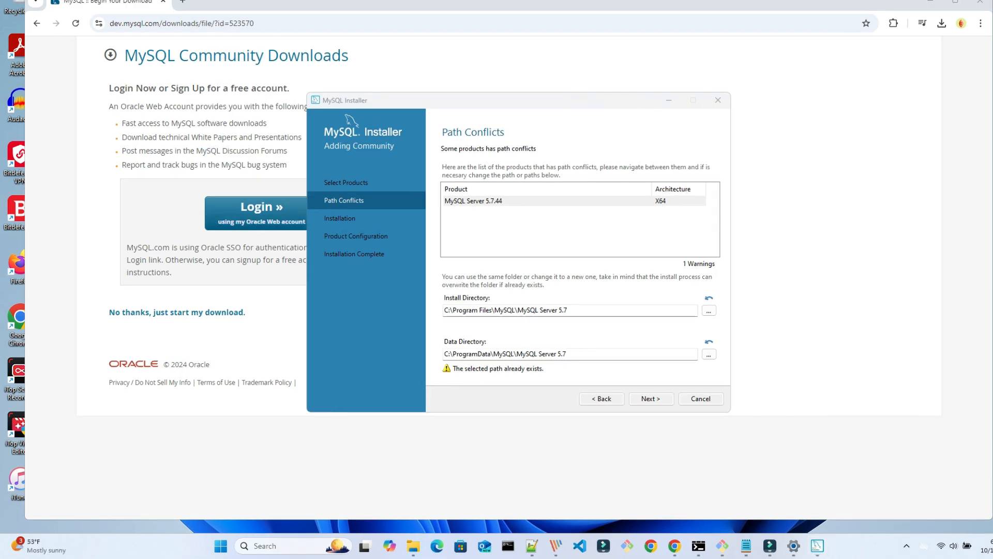
pyautogui.click(568, 353)
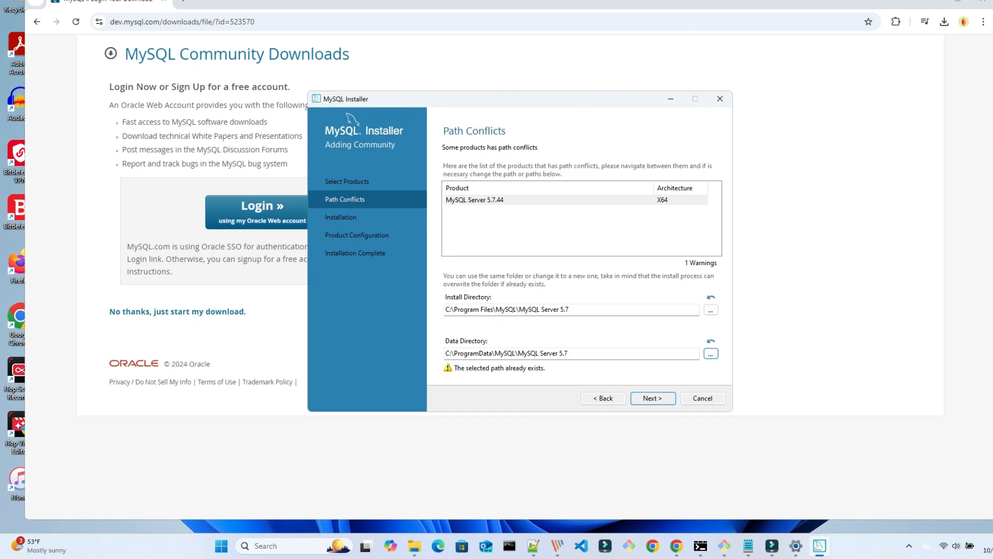
pyautogui.click(652, 398)
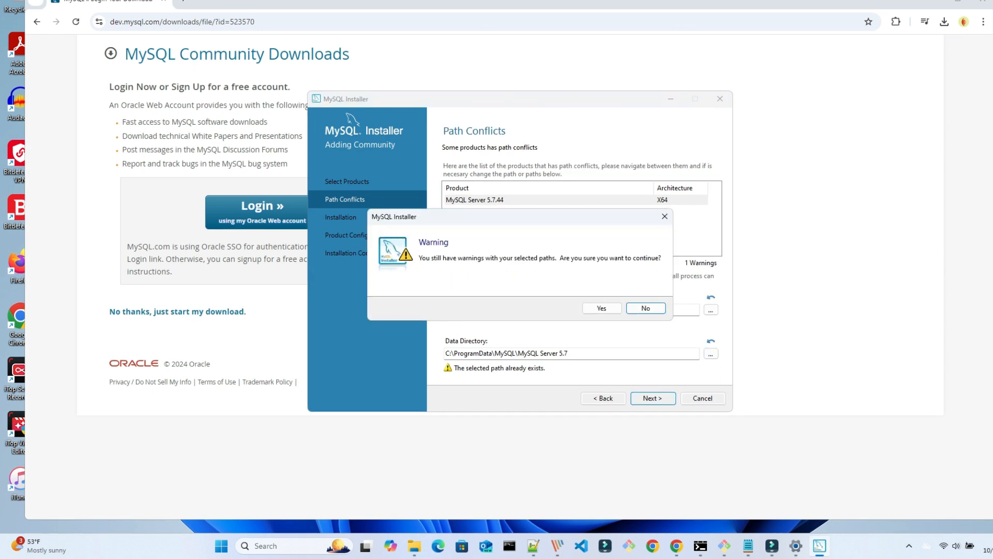
# Confirm the path warnings and install MySQL Server 5.7.44.
pyautogui.click(600, 308)
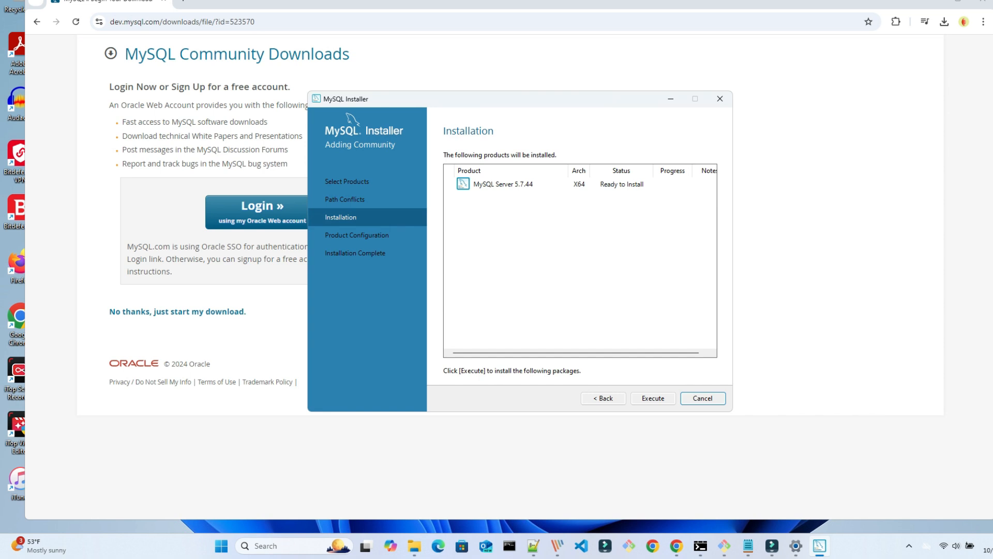
pyautogui.click(652, 398)
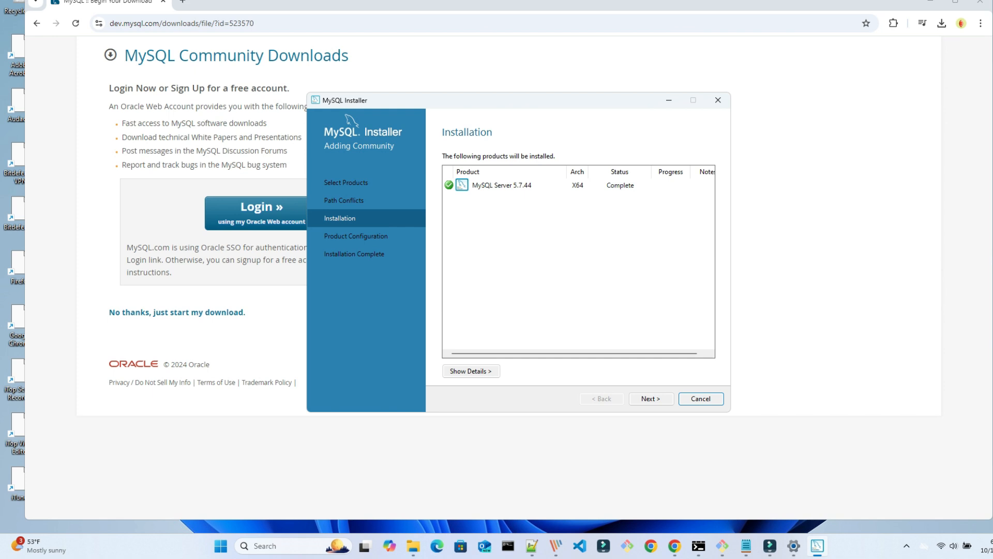
pyautogui.click(650, 399)
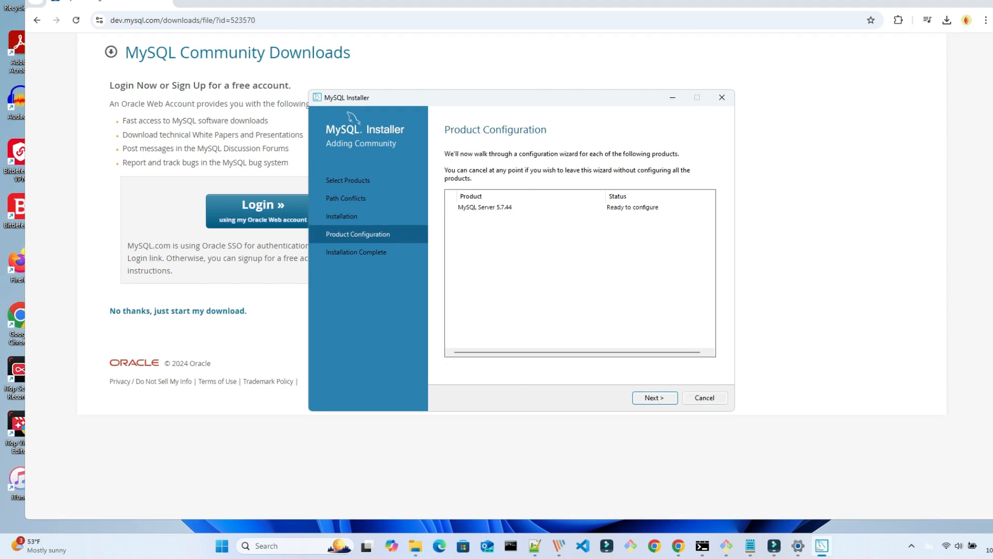
# Keep Development Computer as the configuration type and enable advanced and logging options.
pyautogui.click(654, 397)
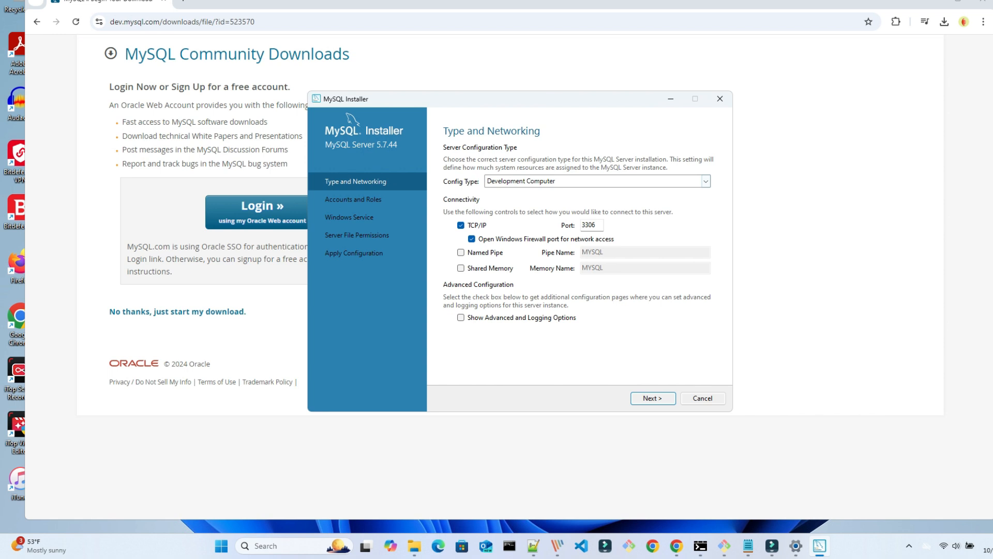
pyautogui.click(705, 181)
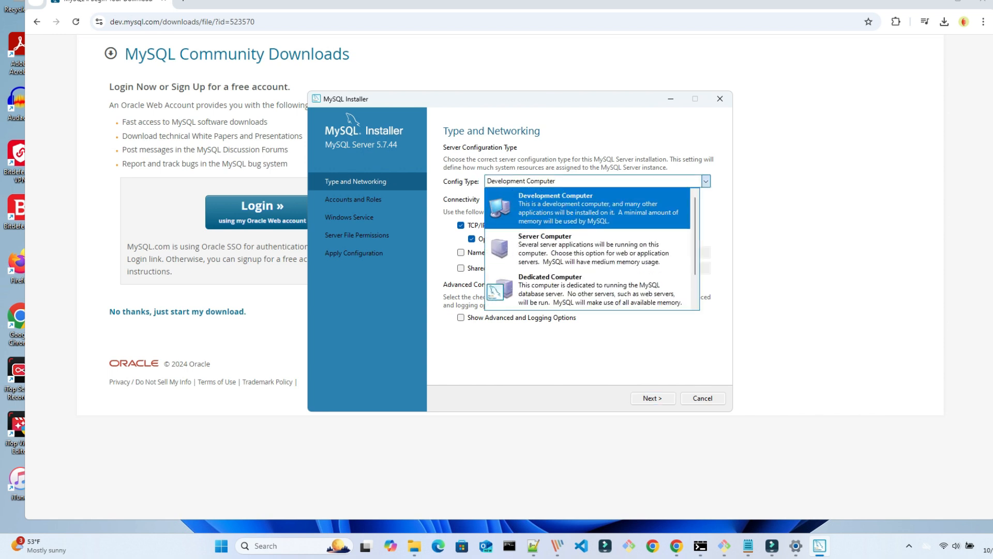
pyautogui.click(537, 181)
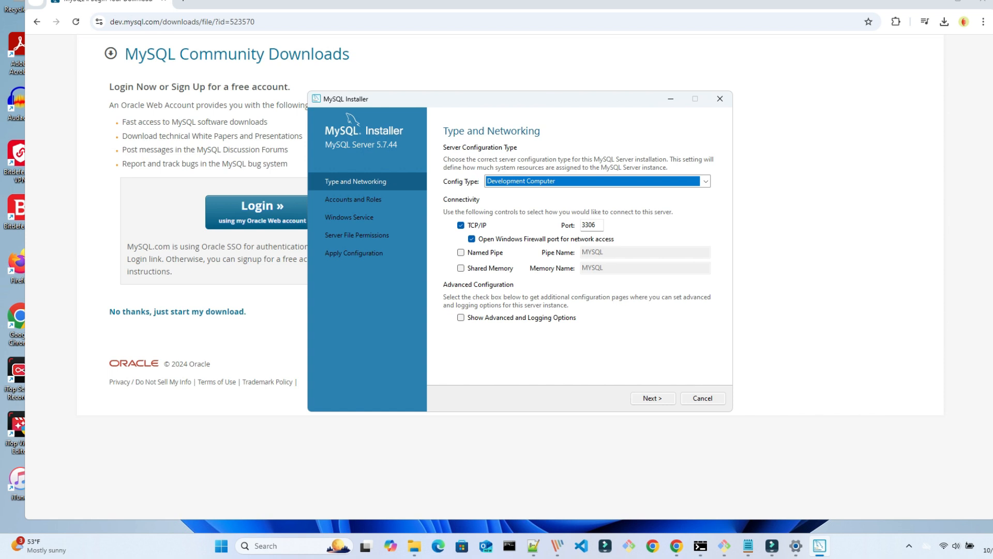
pyautogui.click(461, 317)
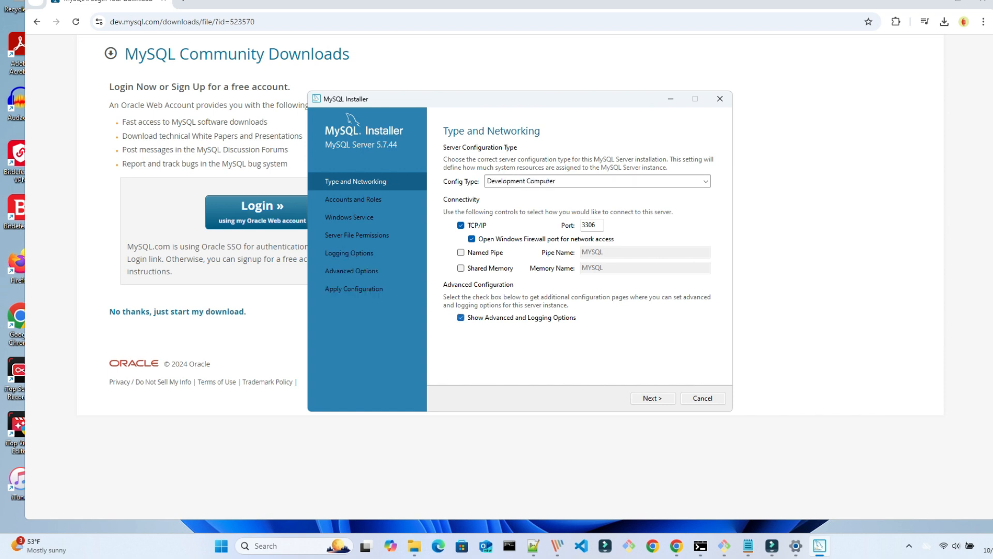
# Accept the root account, MySQL5744 service, file permissions, logging and advanced option defaults.
pyautogui.click(652, 398)
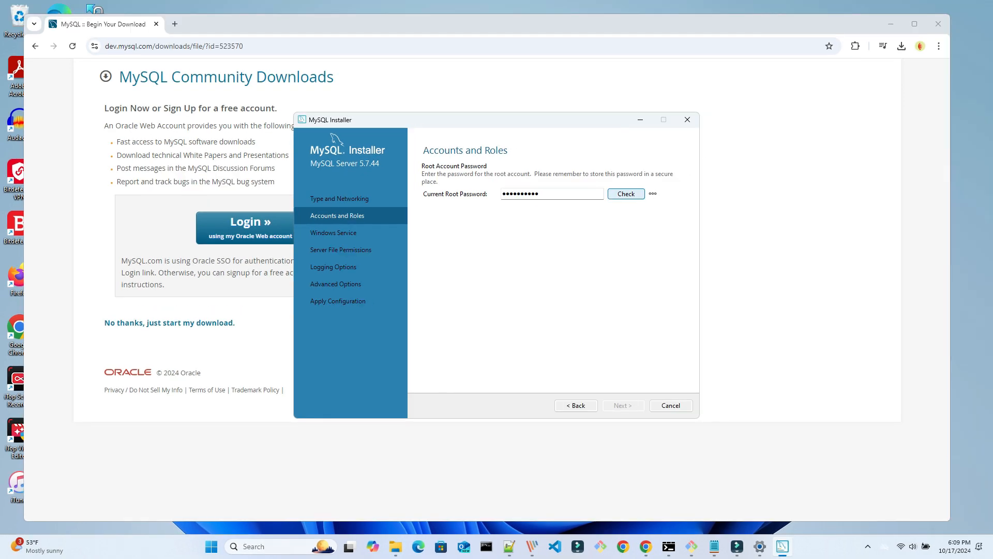
pyautogui.click(622, 406)
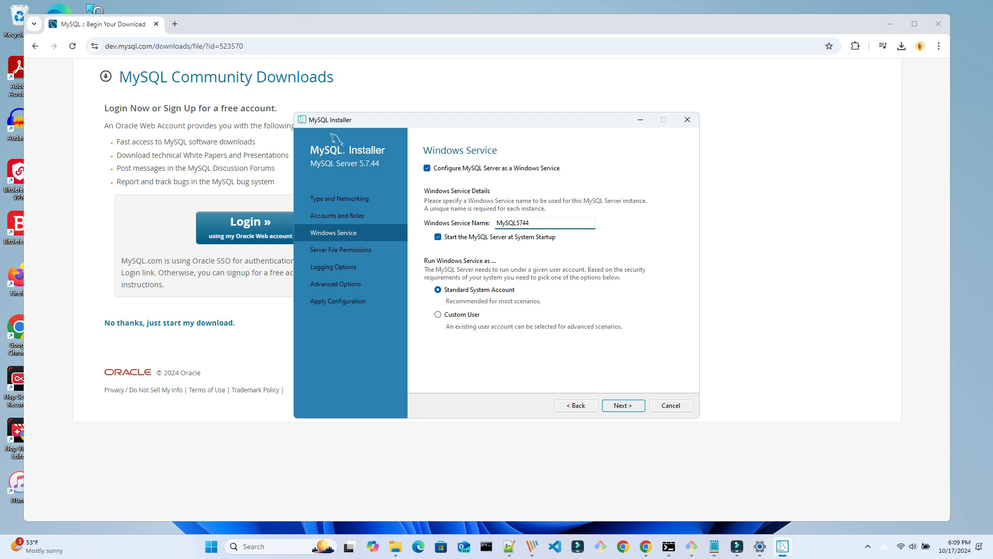
pyautogui.click(623, 406)
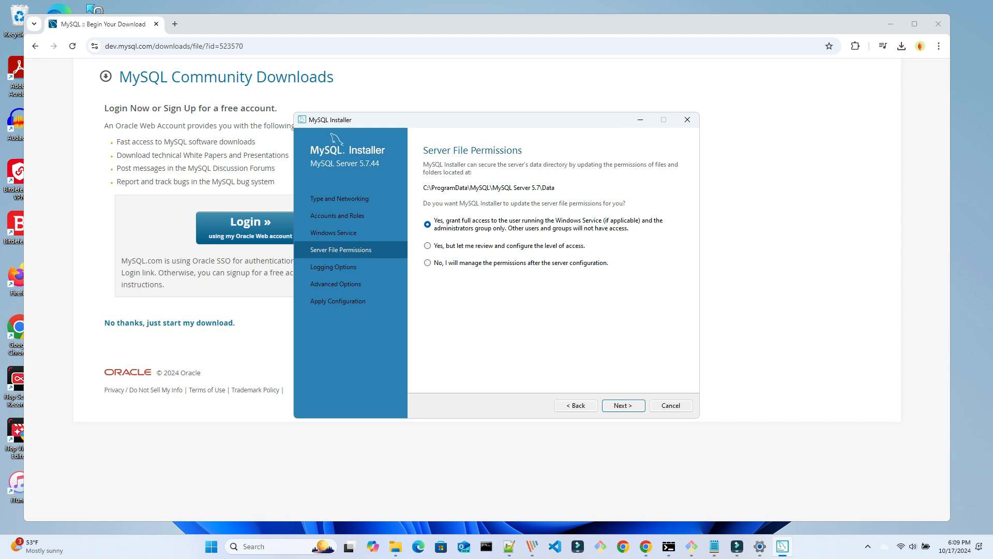
pyautogui.click(623, 405)
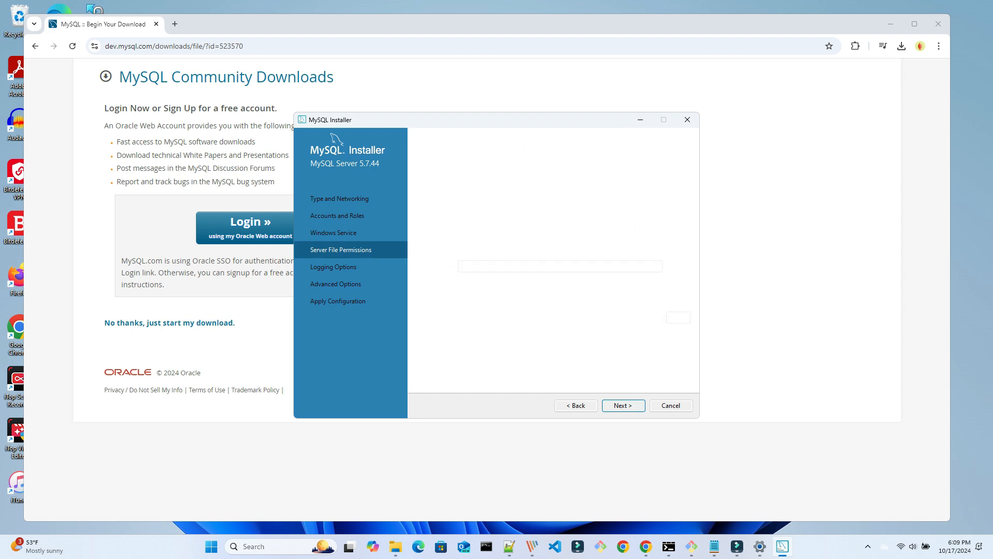
pyautogui.click(623, 405)
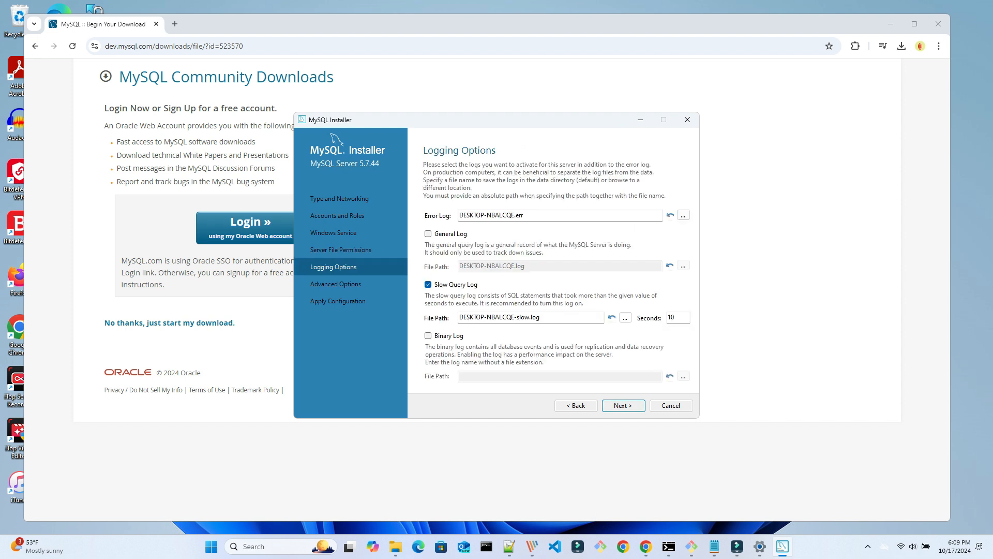
pyautogui.click(622, 404)
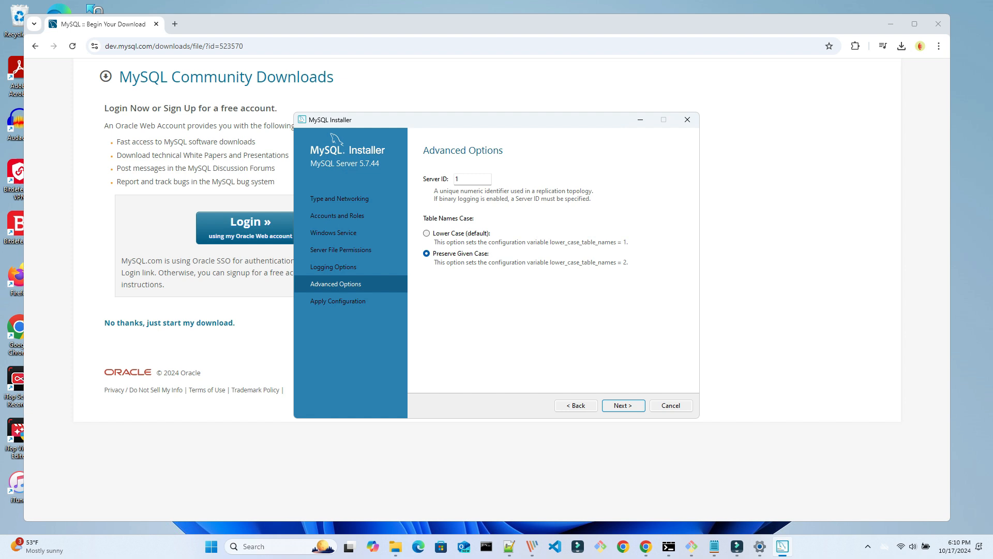
pyautogui.click(623, 405)
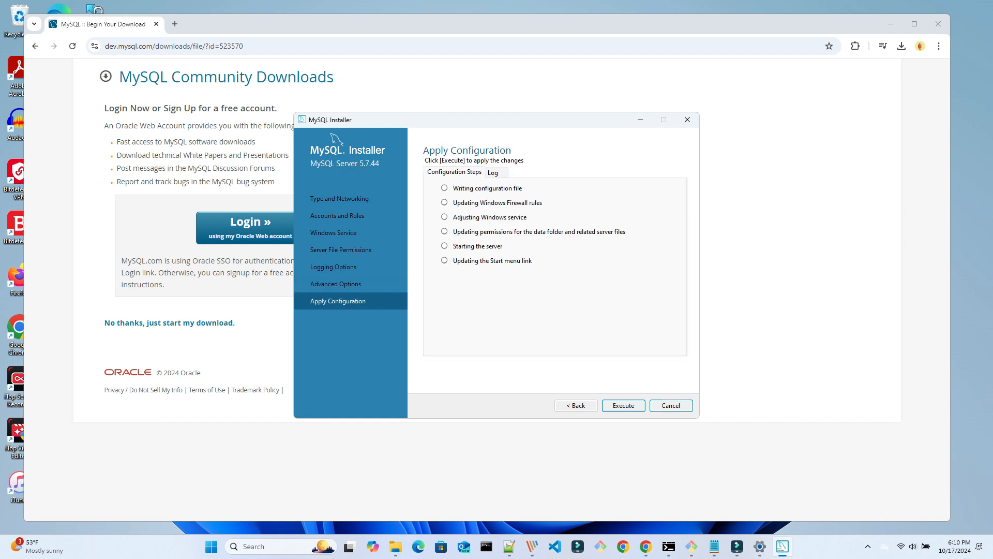
# Execute the MySQL Server 5.7.44 configuration and finish the installer.
pyautogui.click(623, 405)
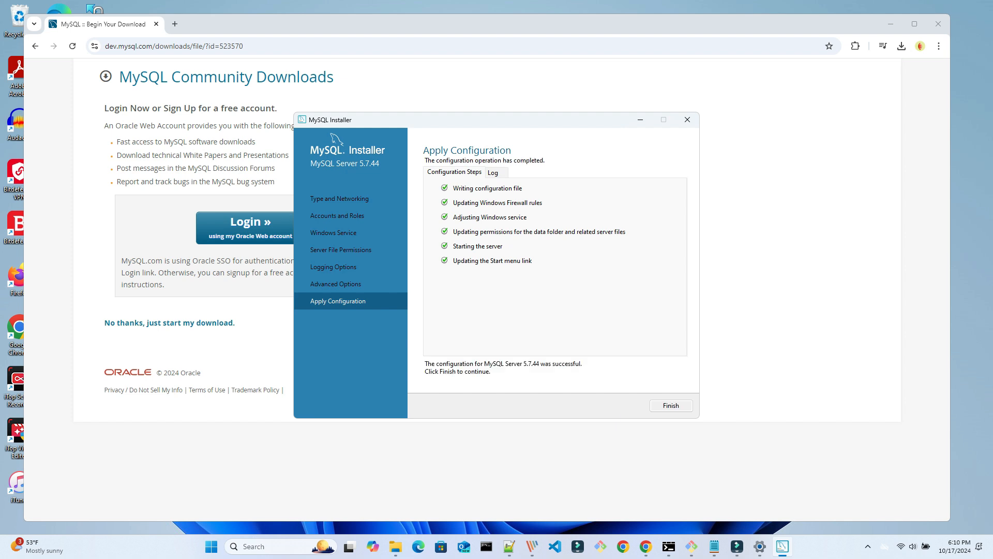
pyautogui.click(671, 405)
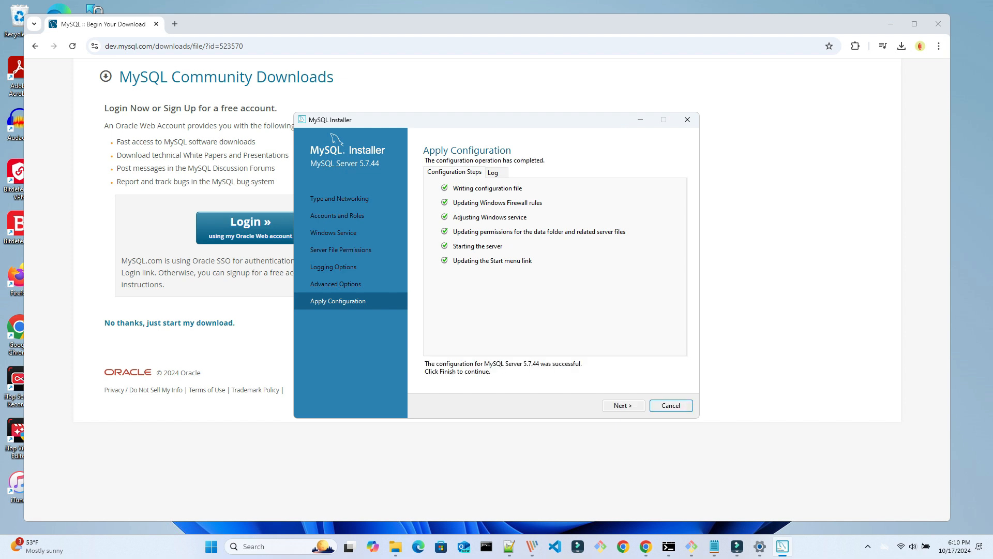
pyautogui.click(621, 406)
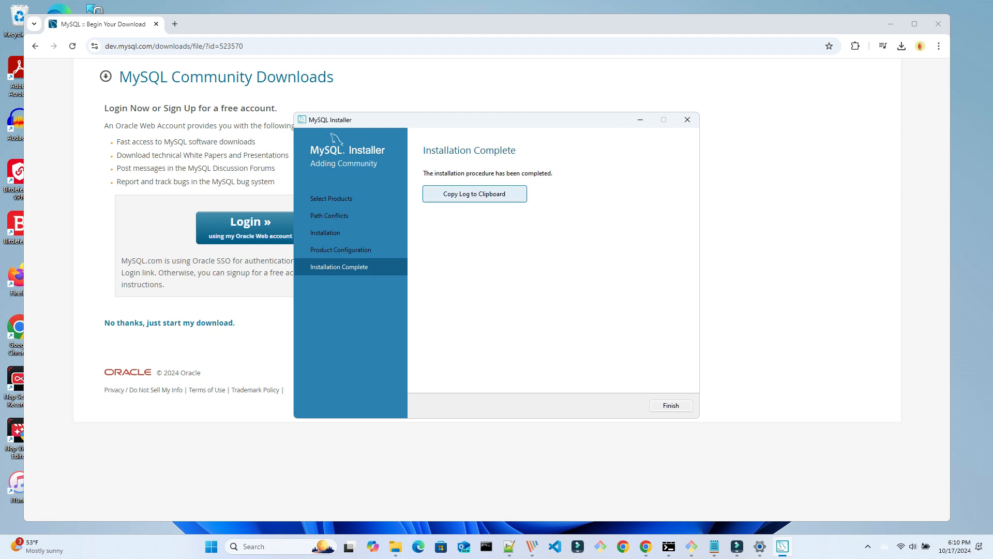
pyautogui.click(669, 405)
pyautogui.write('mysql')
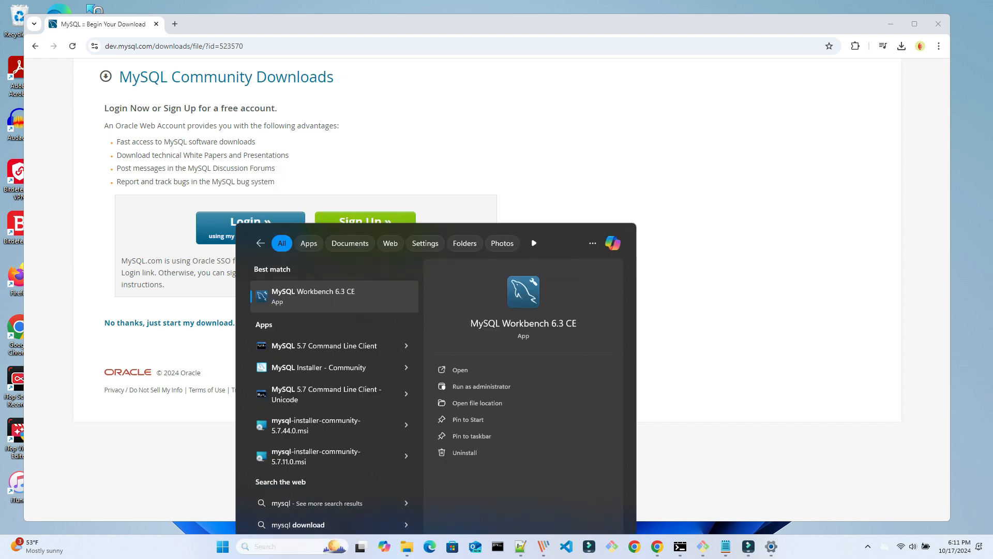
# Test the Local Instance MySQL5744 connection and dismiss the SSL protocol mismatch error.
pyautogui.click(333, 295)
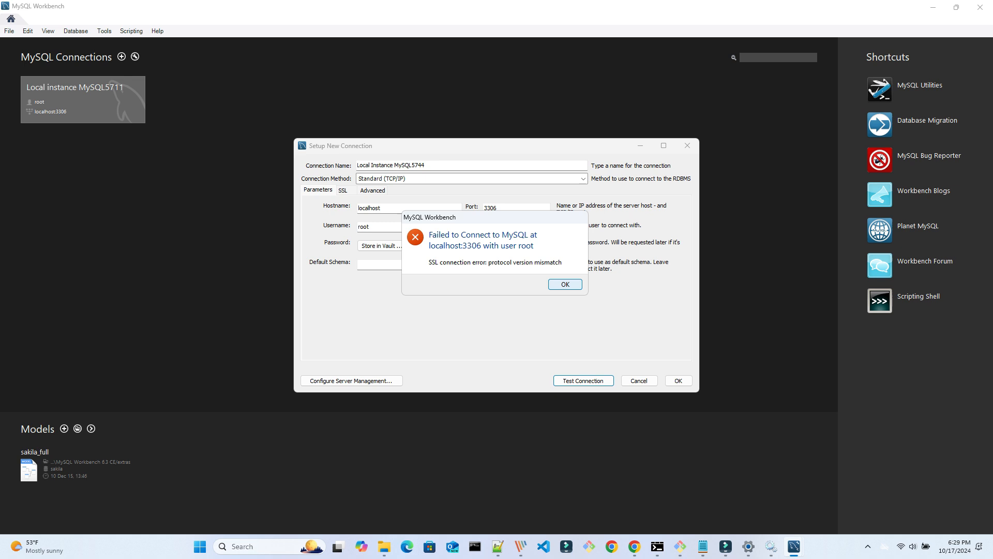
pyautogui.click(563, 284)
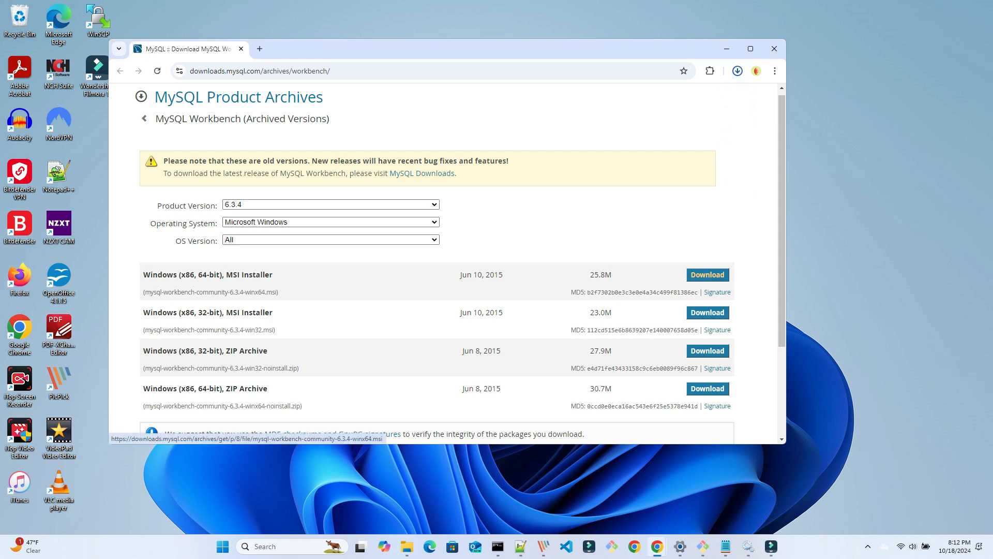
# Install Workbench 6.3.4 from the 64-bit MSI into the default folder and launch it.
pyautogui.click(707, 274)
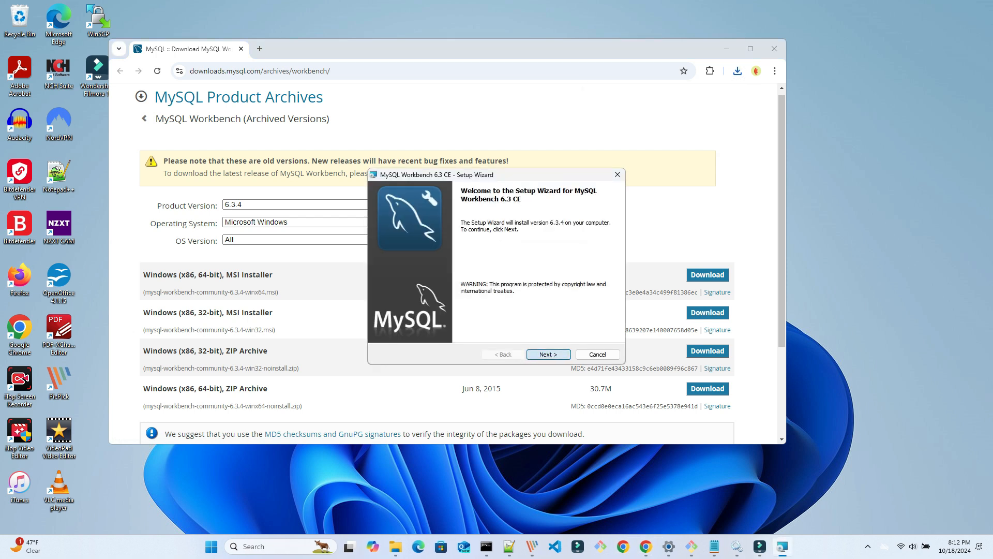
pyautogui.click(547, 354)
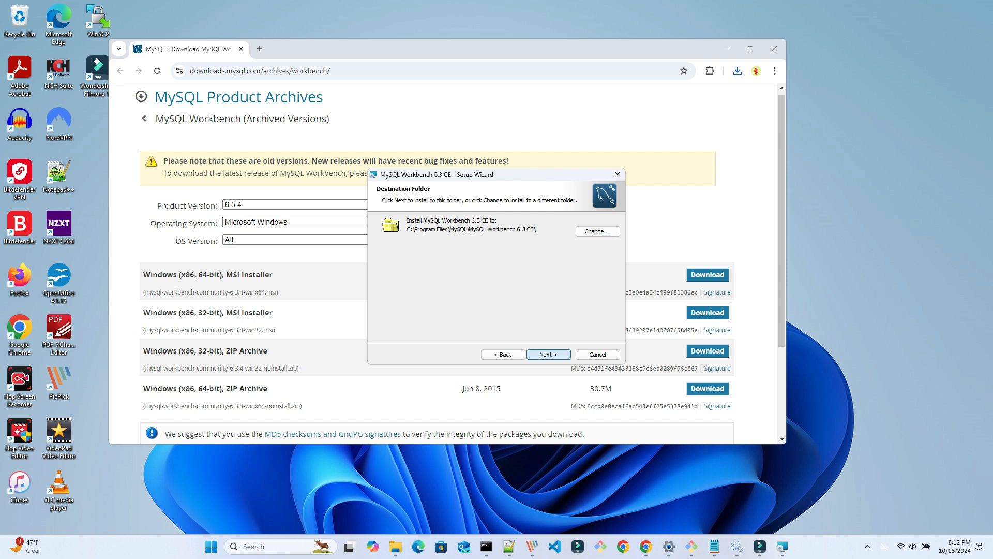
pyautogui.click(548, 354)
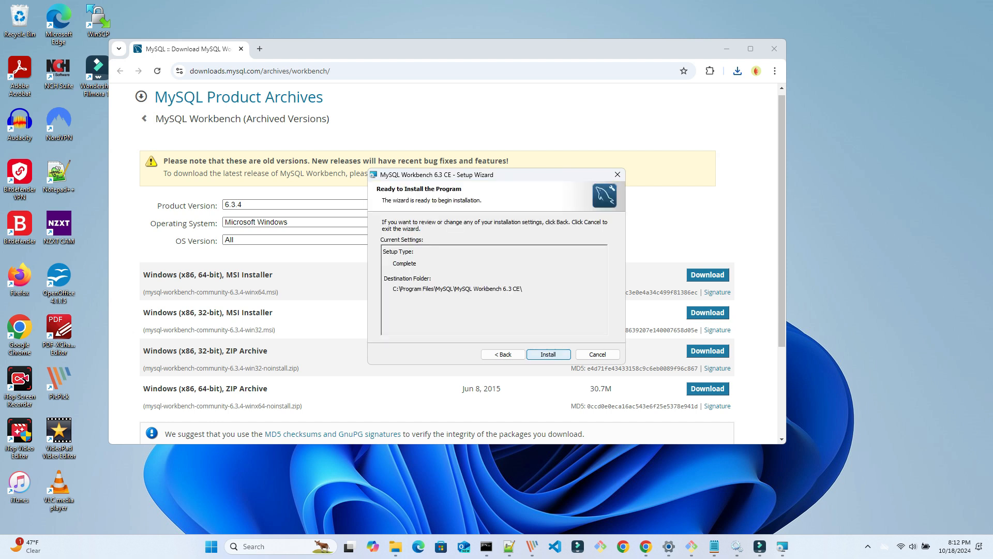
pyautogui.click(548, 353)
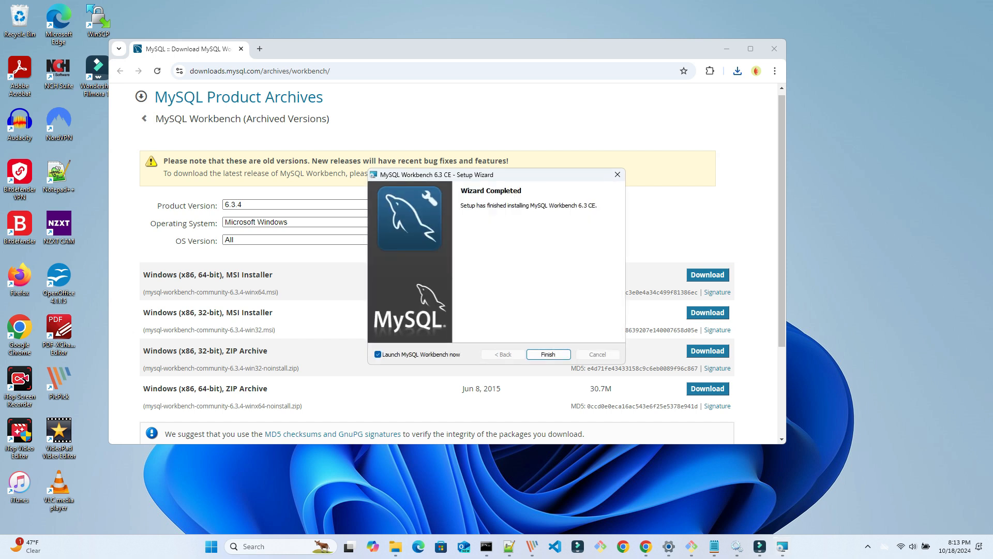
pyautogui.click(547, 354)
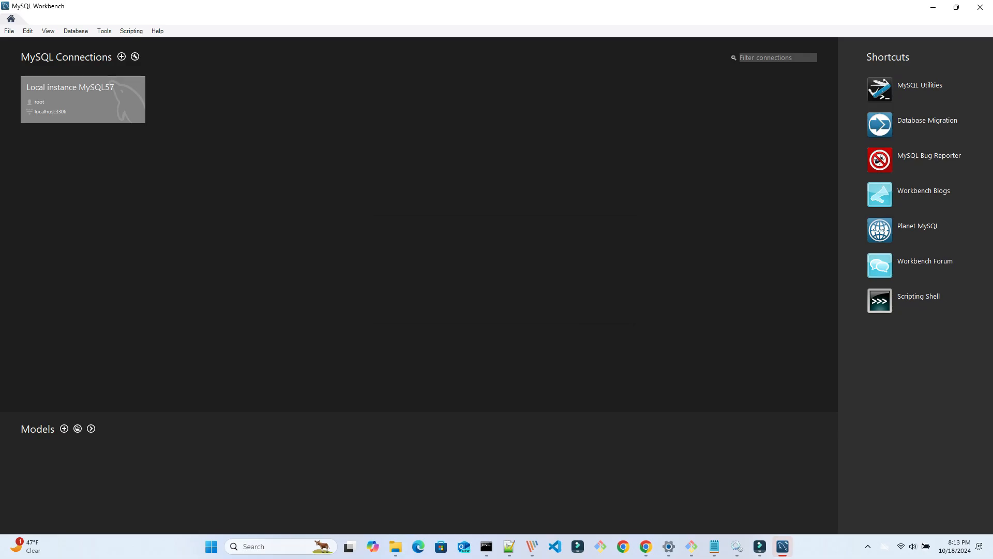
# Log in to Local instance MySQL57 as root, retrying the password, to open the query editor.
pyautogui.doubleClick(82, 99)
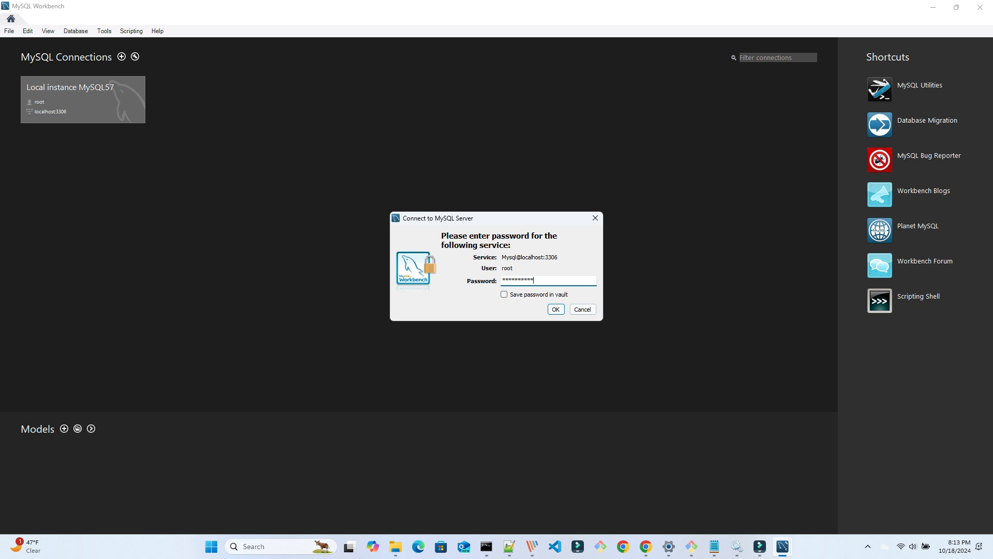
pyautogui.click(555, 309)
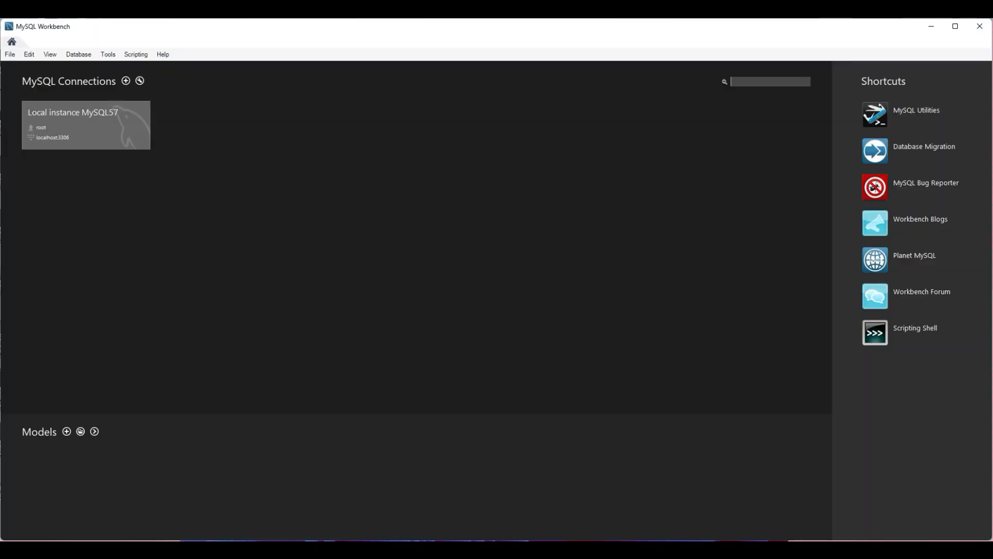
pyautogui.doubleClick(86, 125)
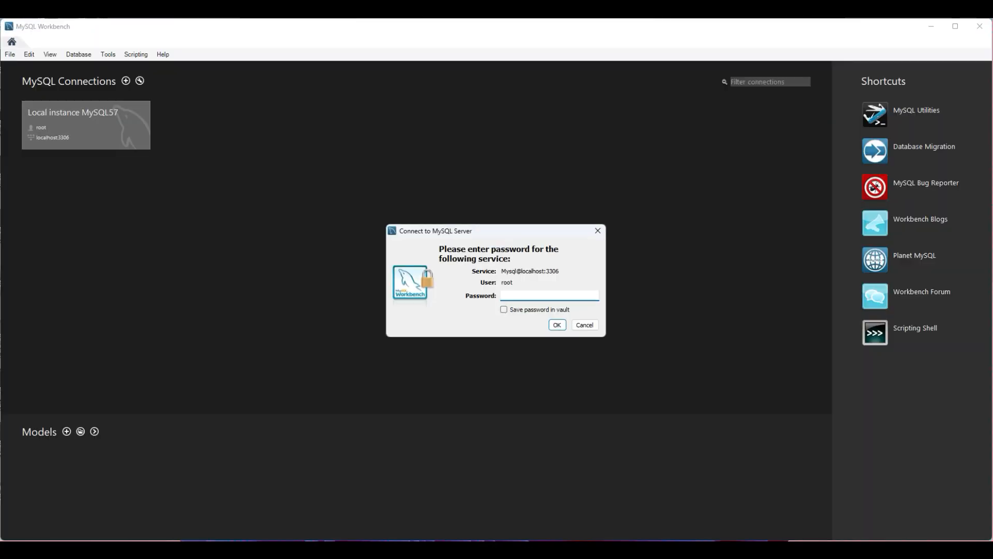
pyautogui.click(556, 325)
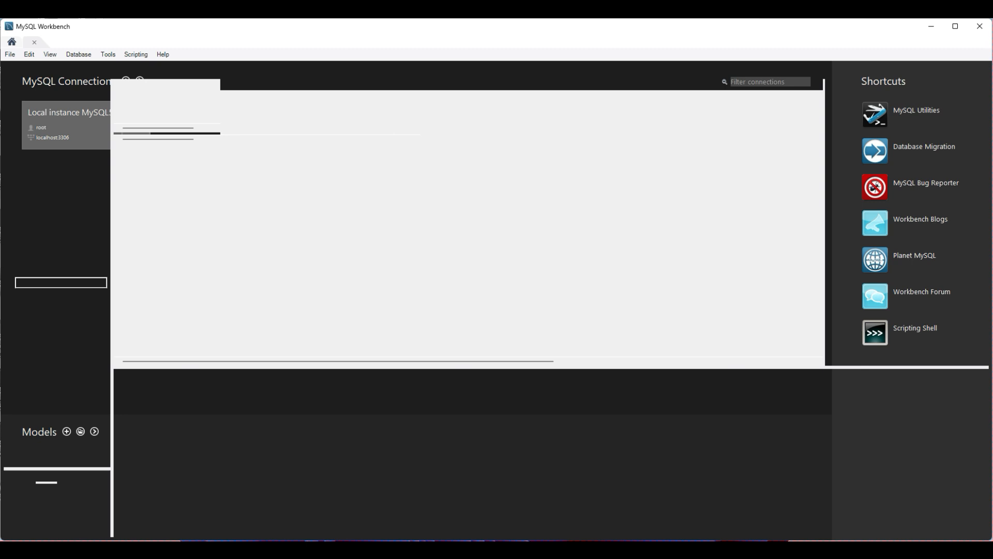
pyautogui.click(70, 112)
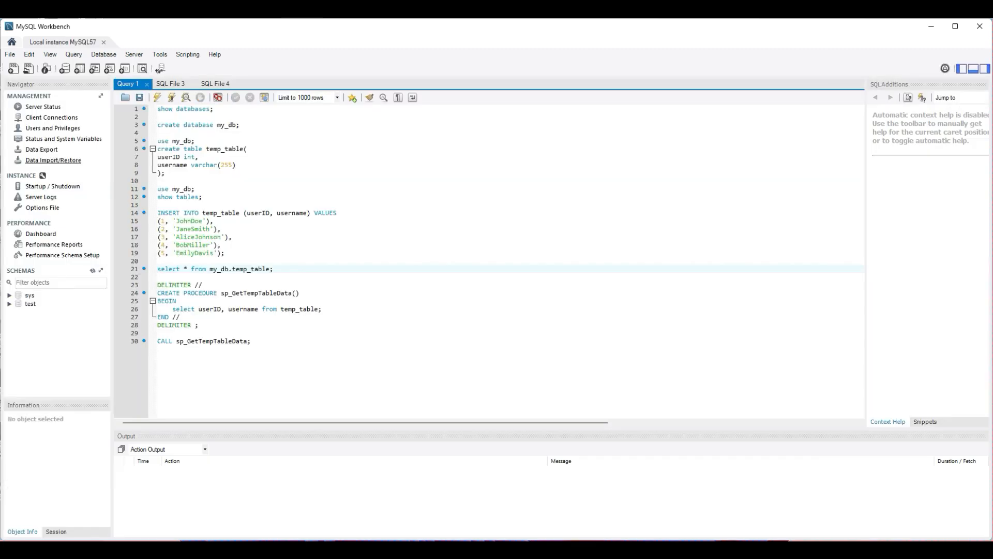
# Set the Data Import source folder to Dump20241017-1 so my_db is listed.
pyautogui.click(54, 160)
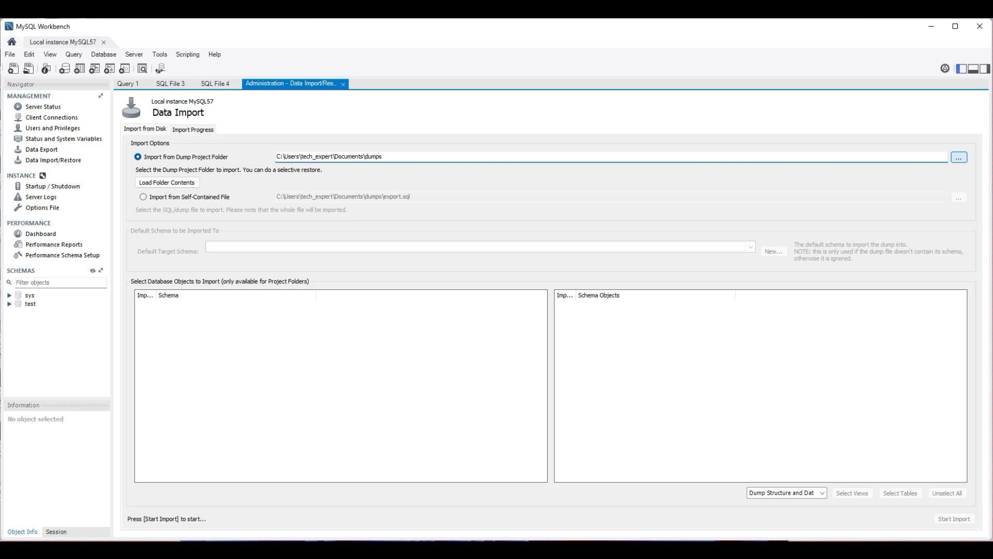
pyautogui.click(959, 157)
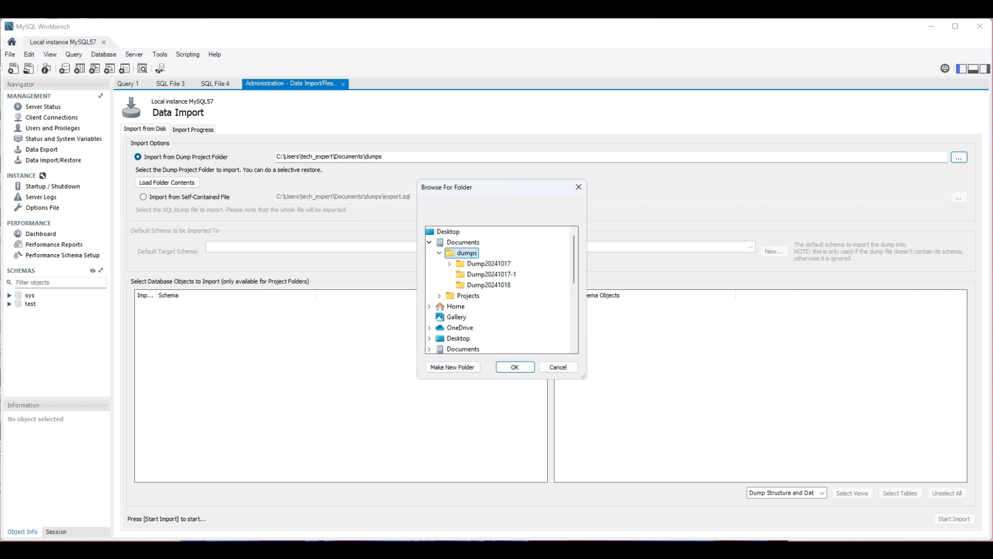
pyautogui.click(491, 273)
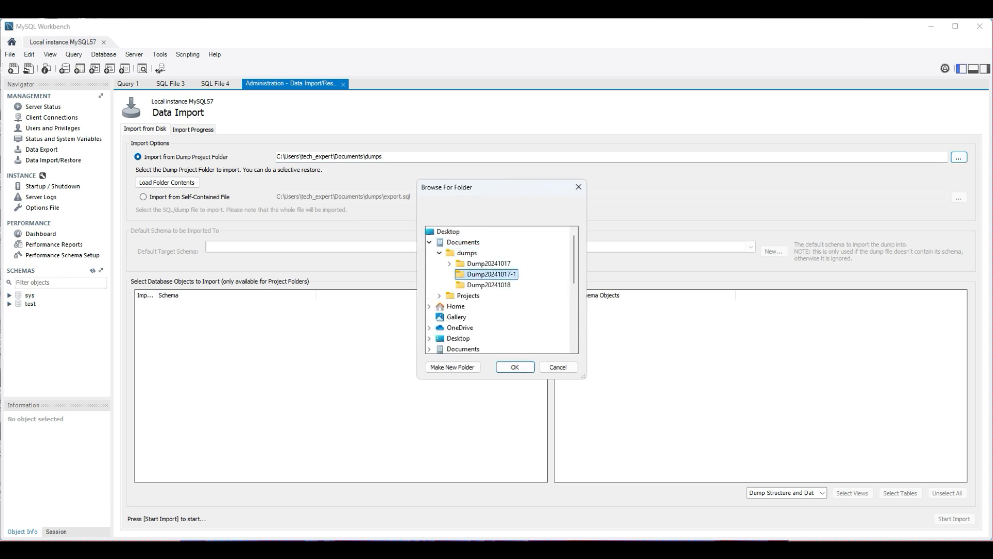
pyautogui.click(513, 367)
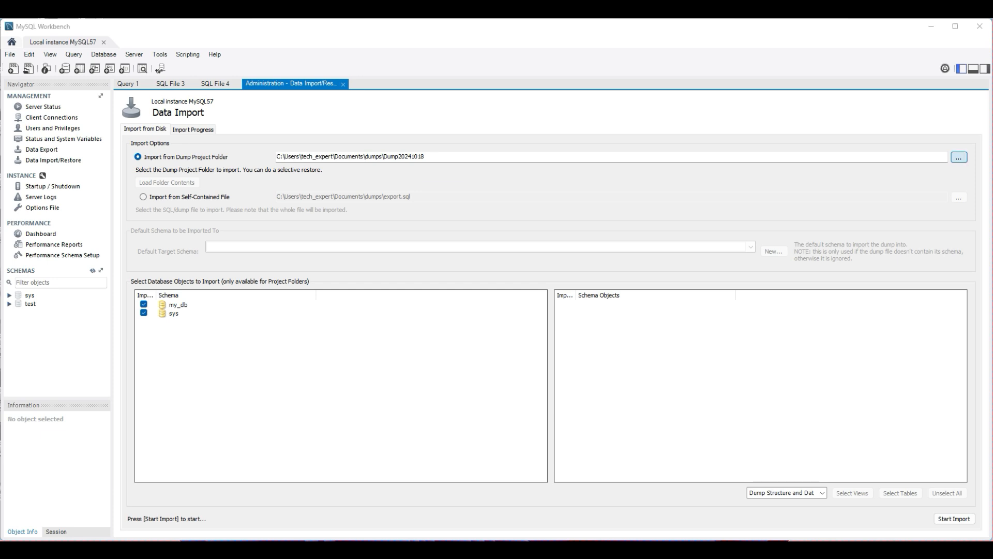
pyautogui.click(959, 157)
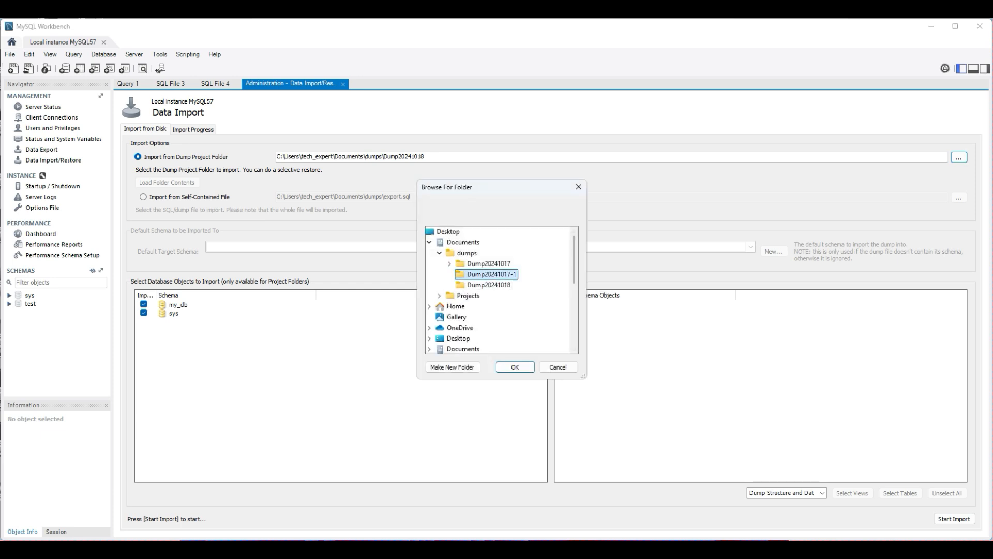
pyautogui.click(514, 366)
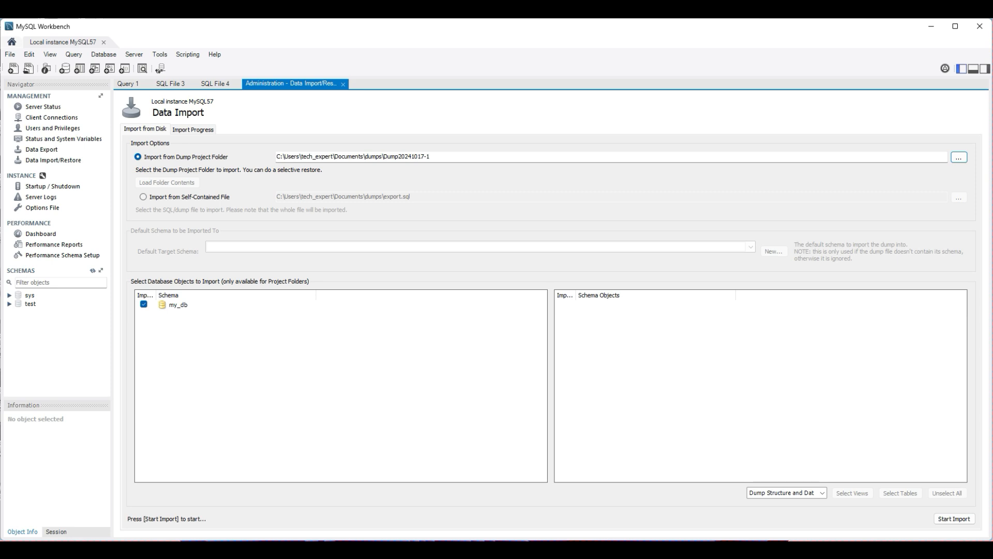
pyautogui.click(952, 519)
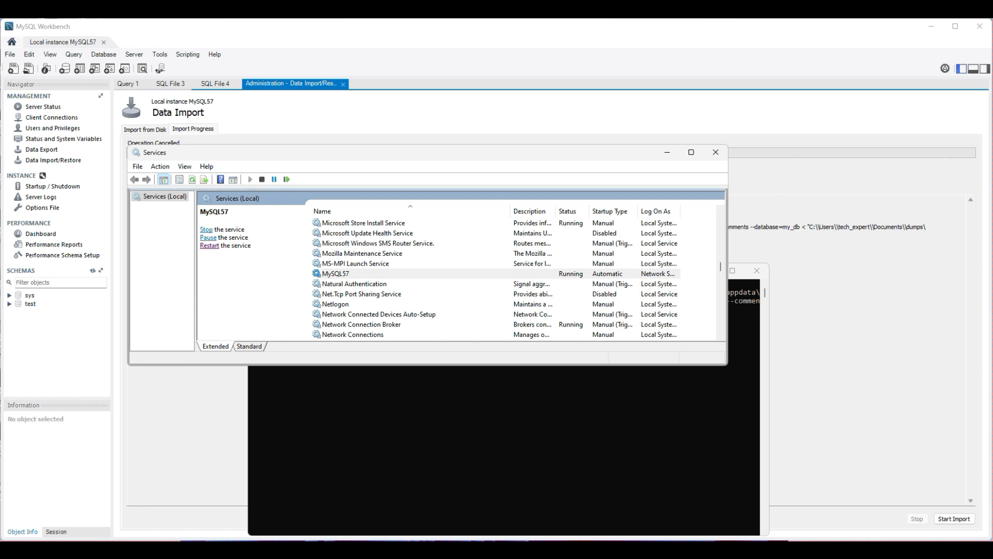
# Copy the my.ini --defaults-file path from the MySQL57 service properties.
pyautogui.doubleClick(336, 273)
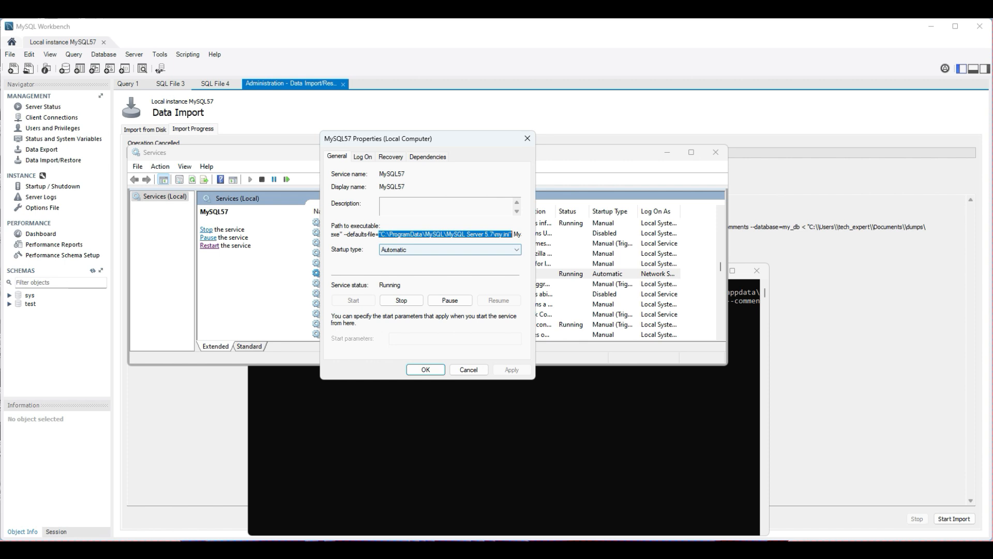
pyautogui.rightClick(449, 234)
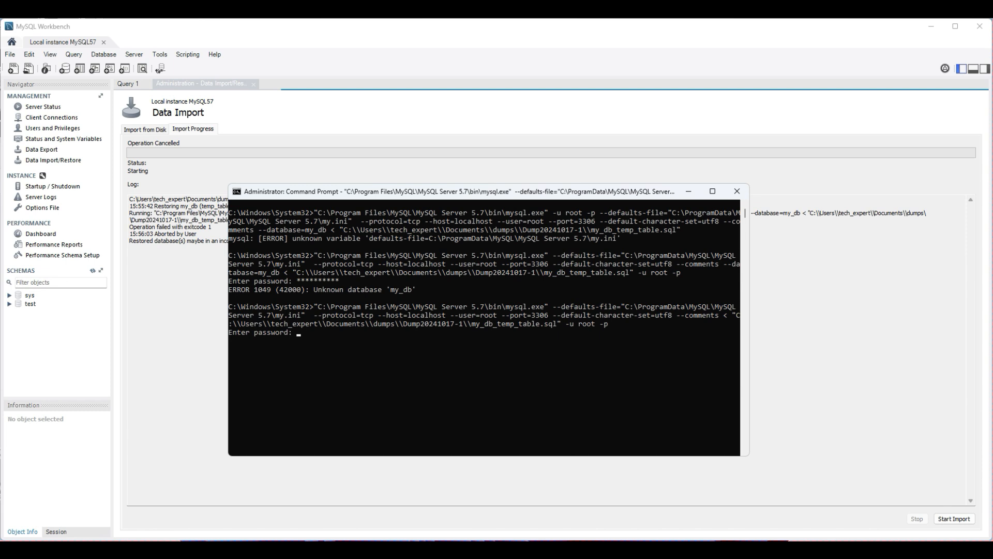
# Restore the temp_table and routines dump files into my_db using the root password.
pyautogui.write('********')
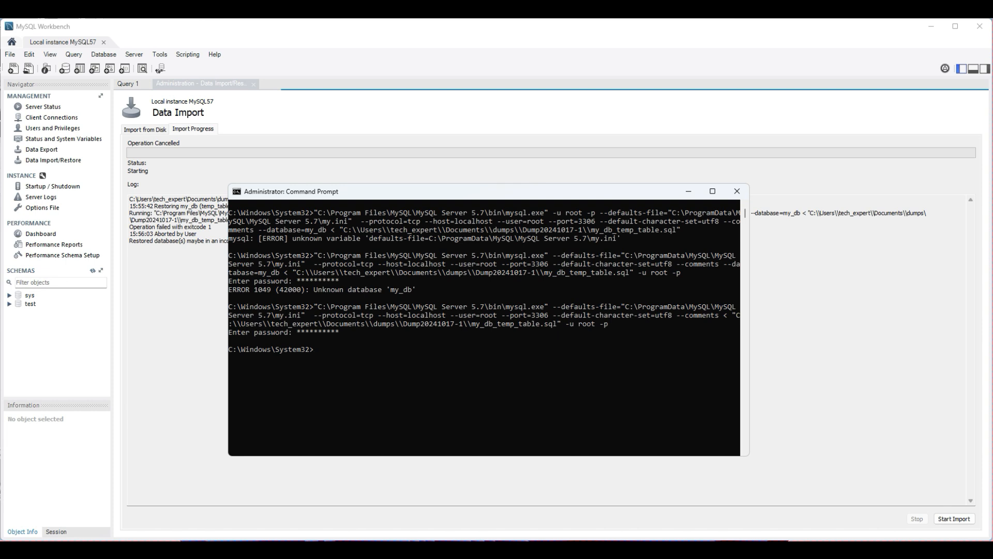
pyautogui.click(128, 83)
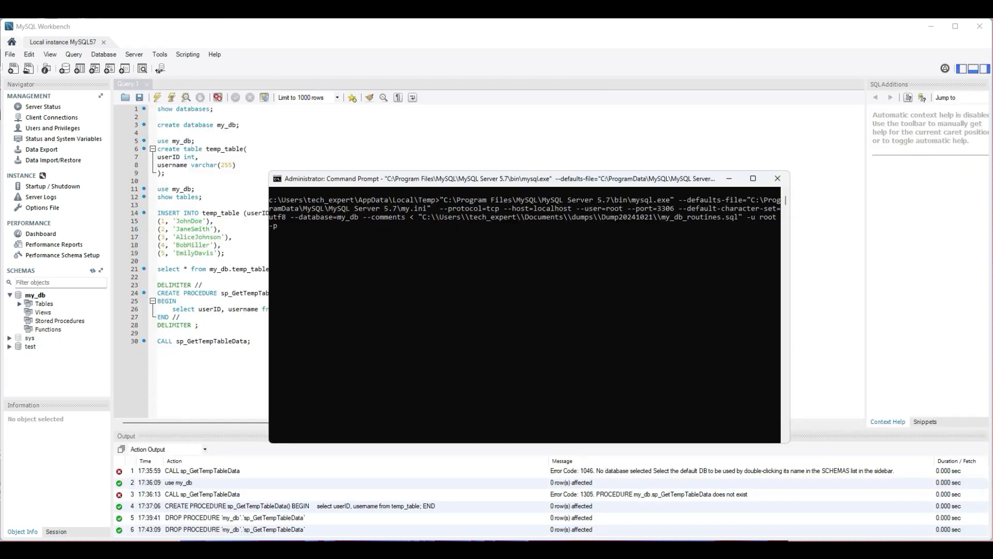
pyautogui.write('**')
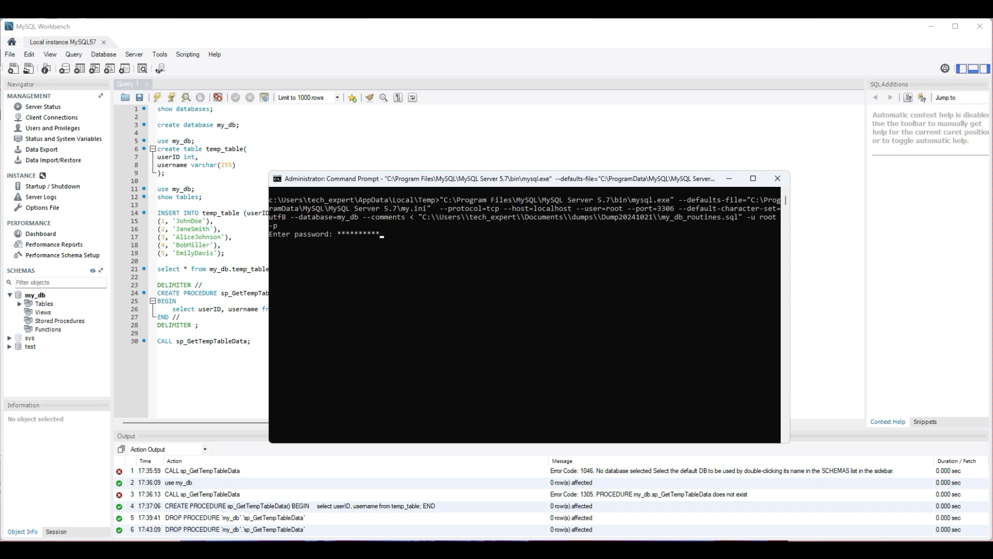
pyautogui.rightClick(34, 294)
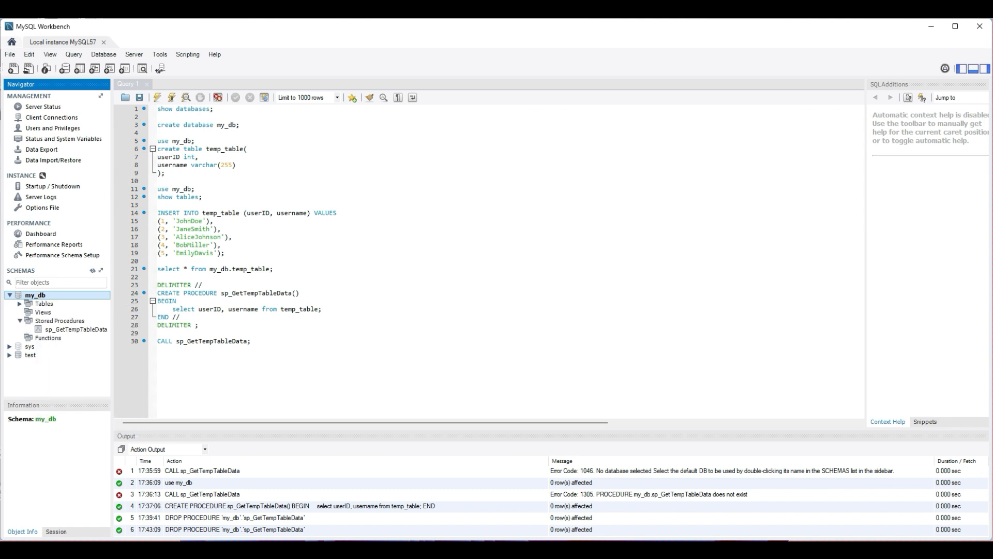
pyautogui.click(76, 329)
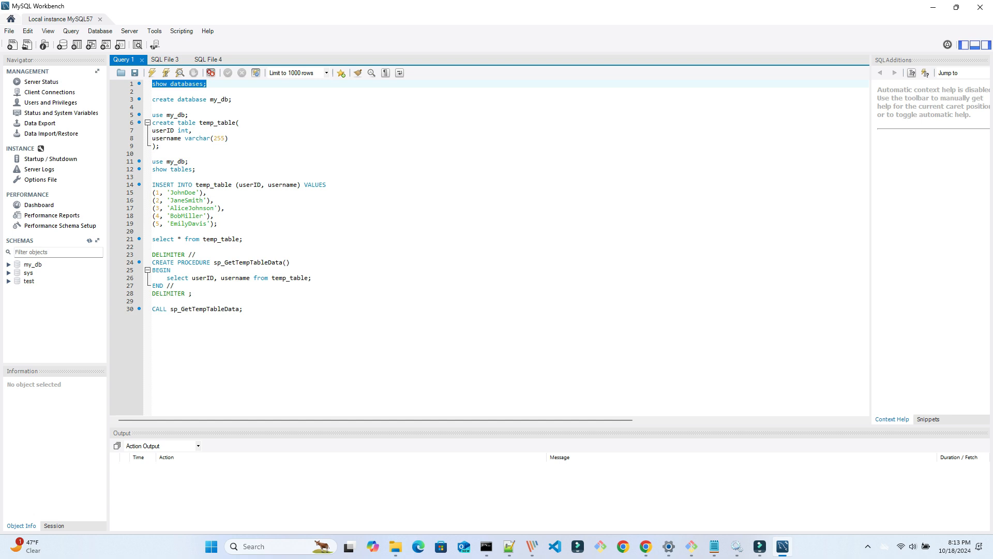
# Execute 'show databases;' to list six databases, including my_db.
pyautogui.click(166, 73)
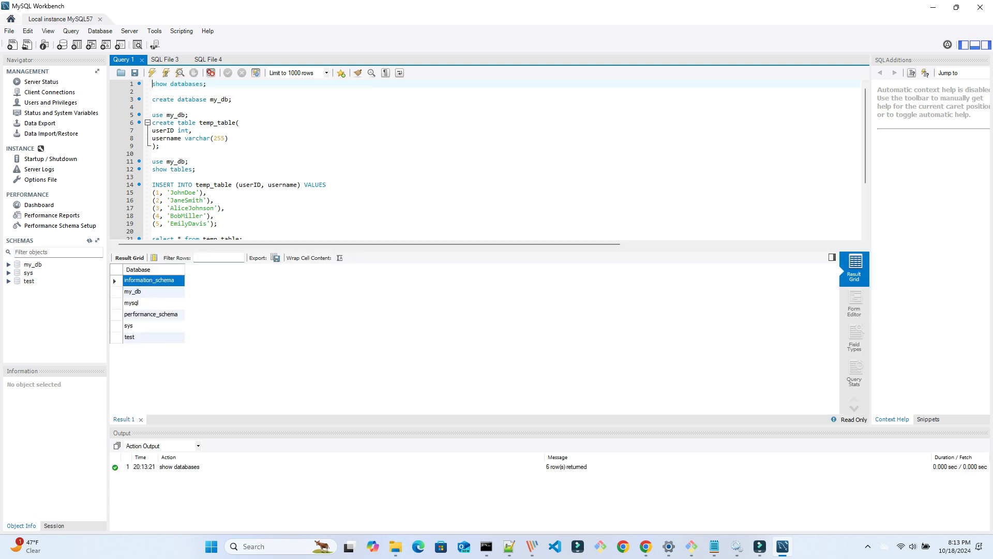